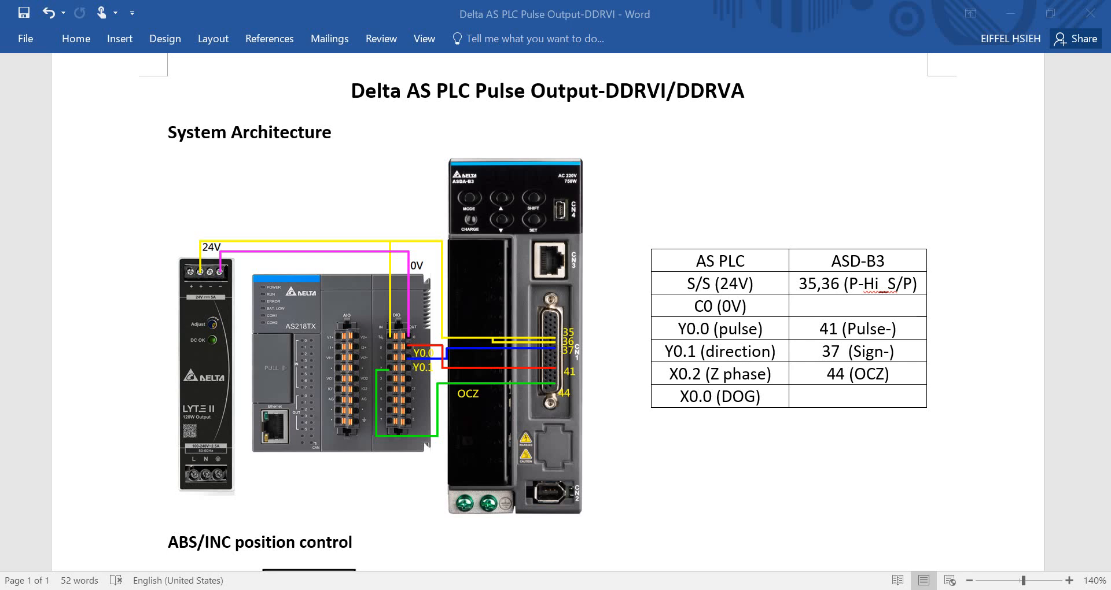
# Step: Scroll past the wiring diagram to the ABS/INC position control heading
pyautogui.scroll(-3)
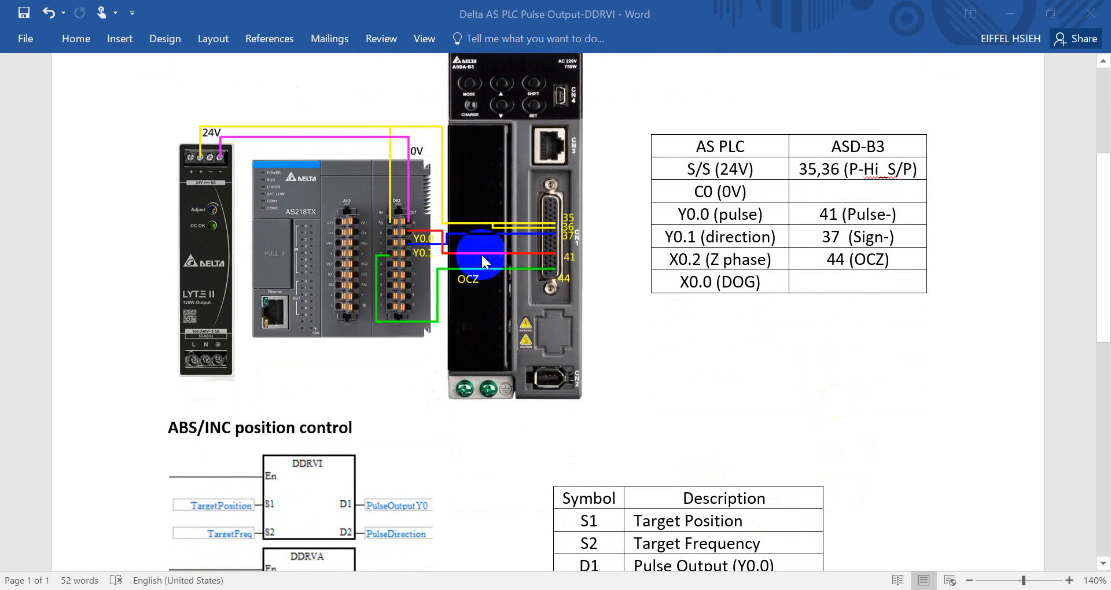
pyautogui.scroll(-3)
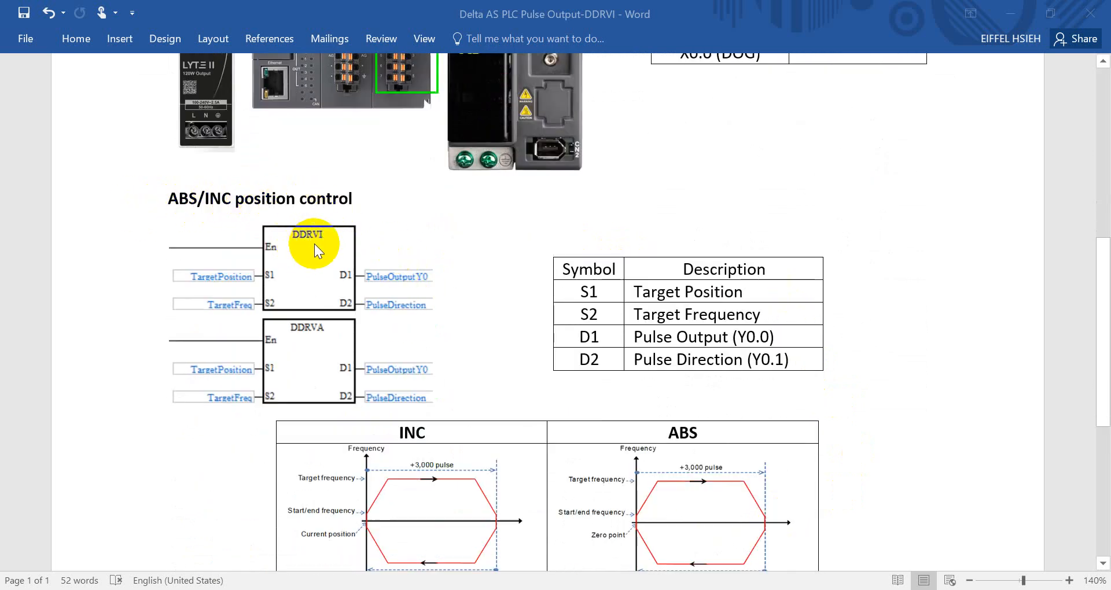
pyautogui.moveTo(298, 248)
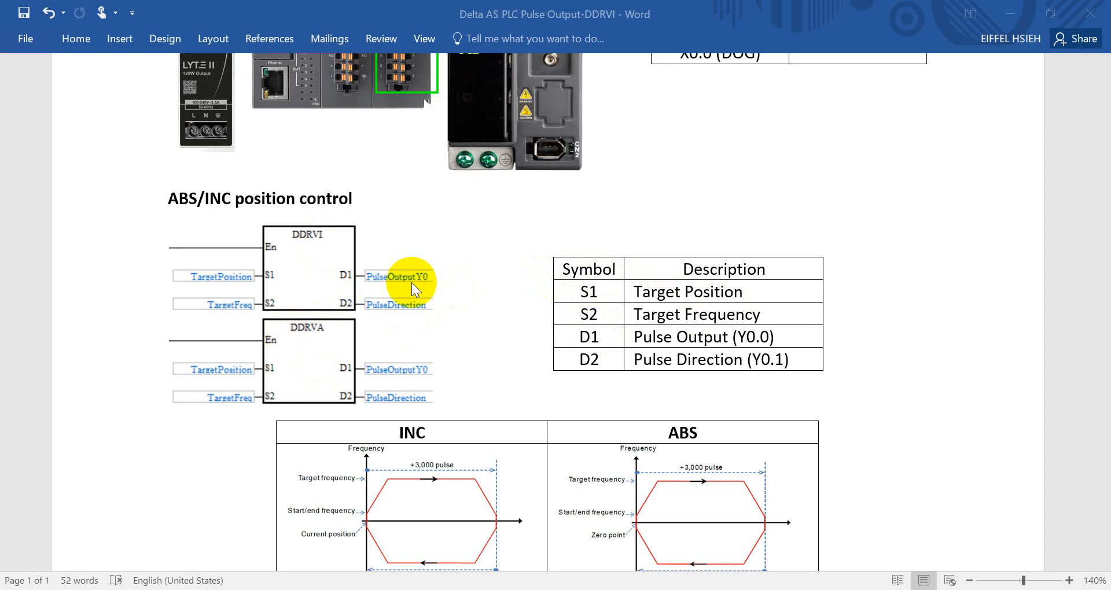
pyautogui.moveTo(714, 345)
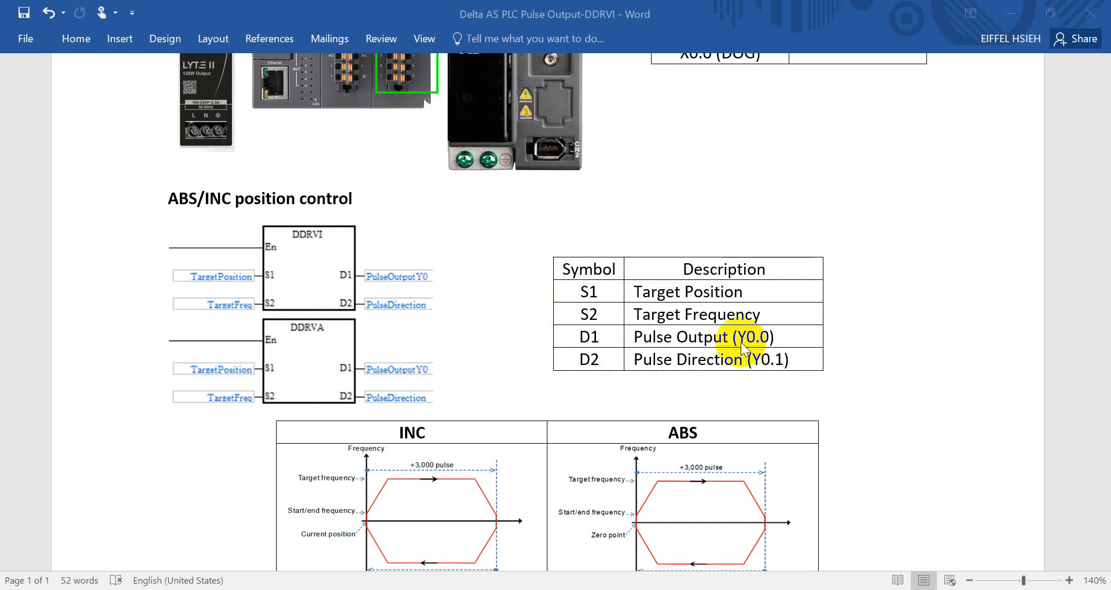
pyautogui.moveTo(814, 376)
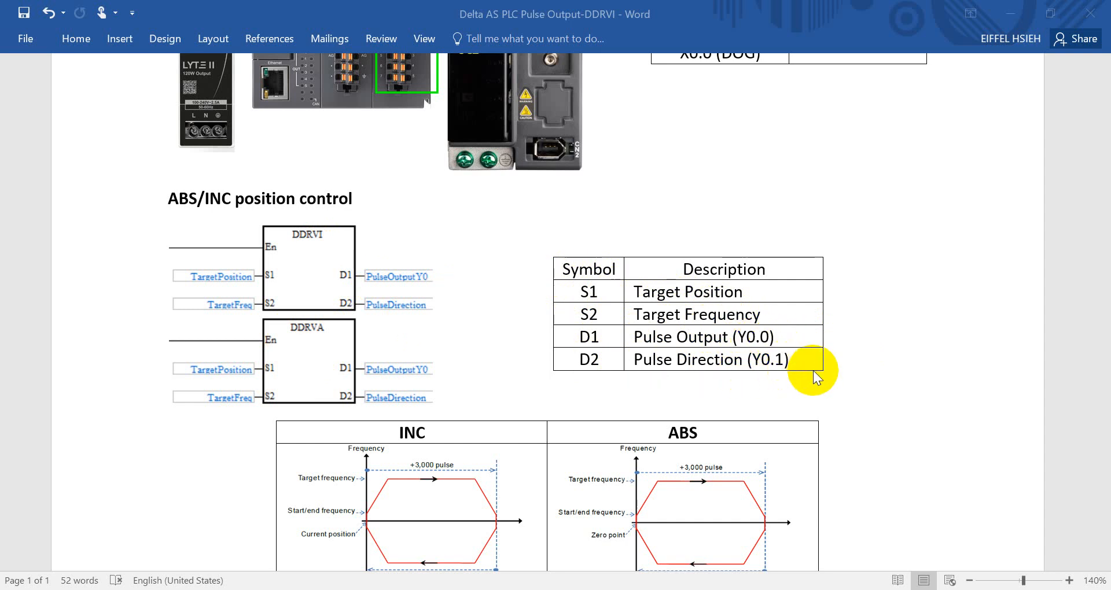
# Step: Scroll down until the INC and ABS pulse-output graphs are fully visible
pyautogui.scroll(-3)
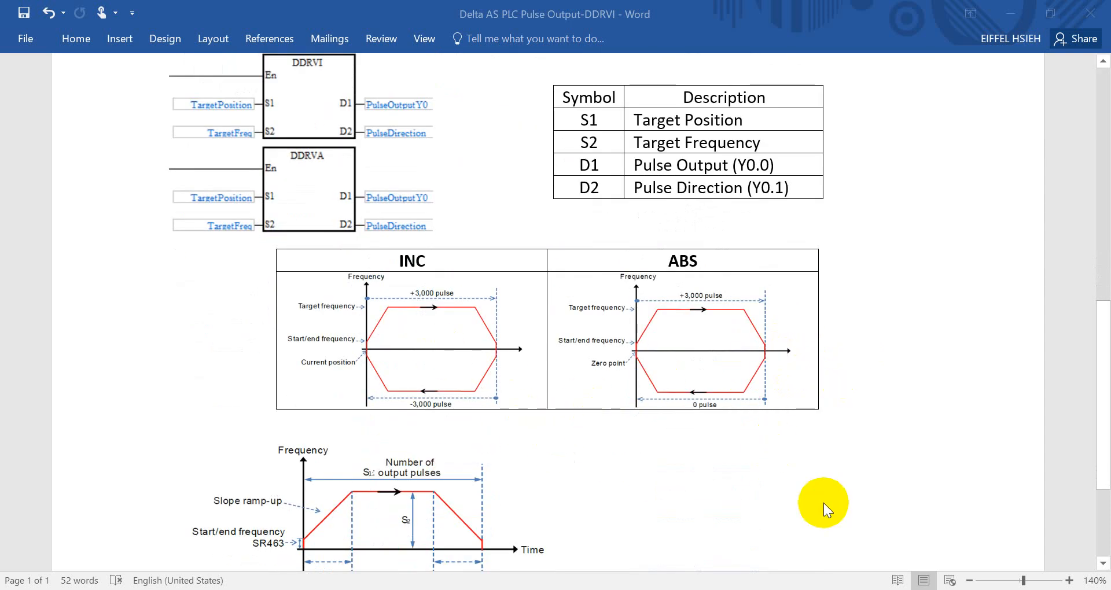
pyautogui.moveTo(492, 279)
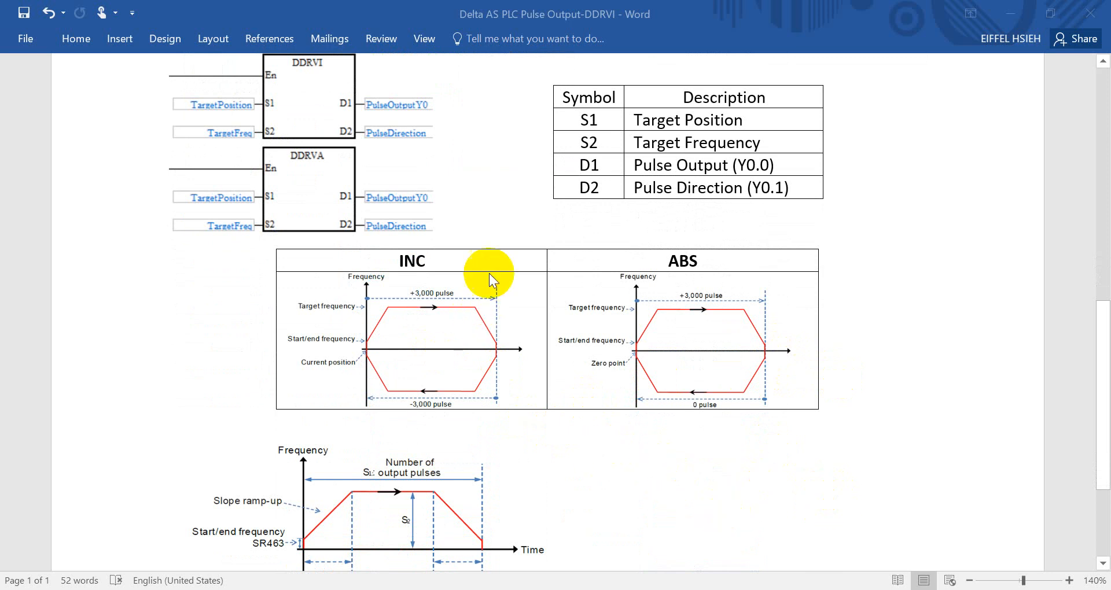
pyautogui.moveTo(369, 347)
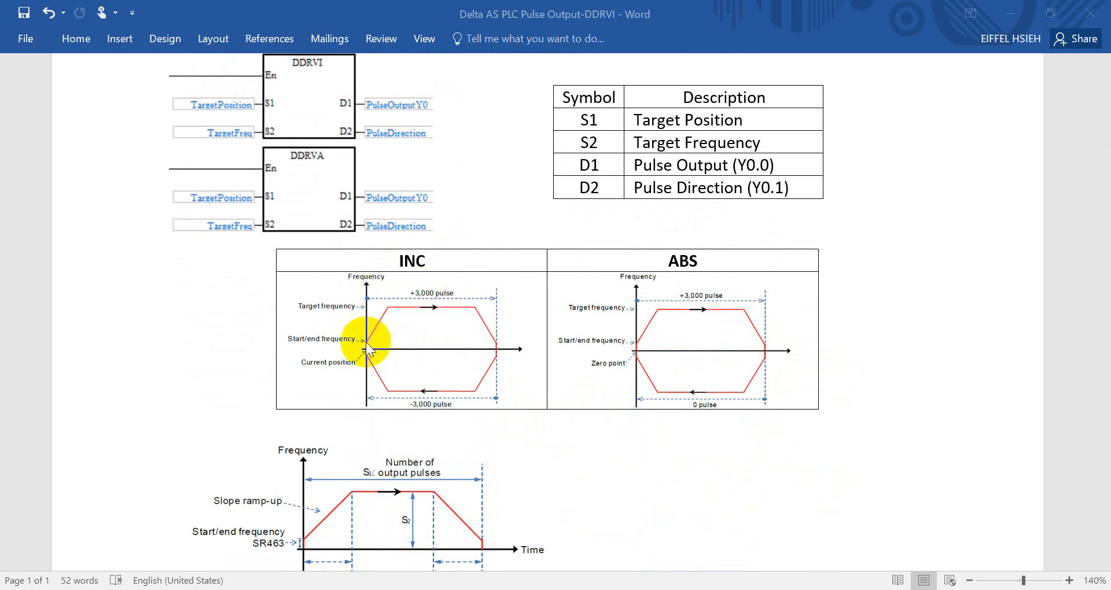
pyautogui.moveTo(372, 357)
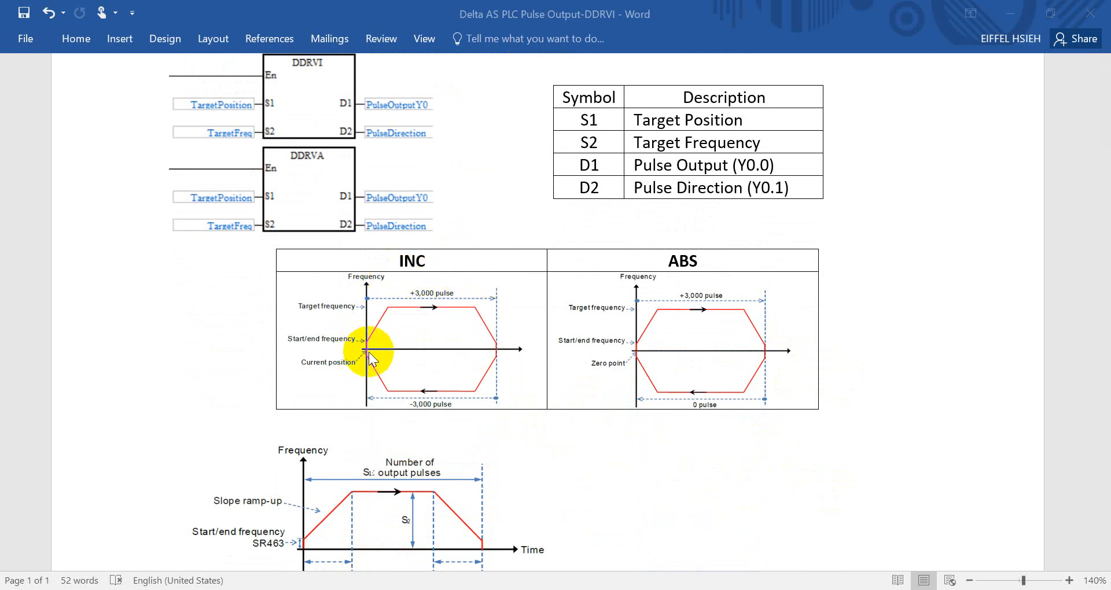
pyautogui.moveTo(368, 340)
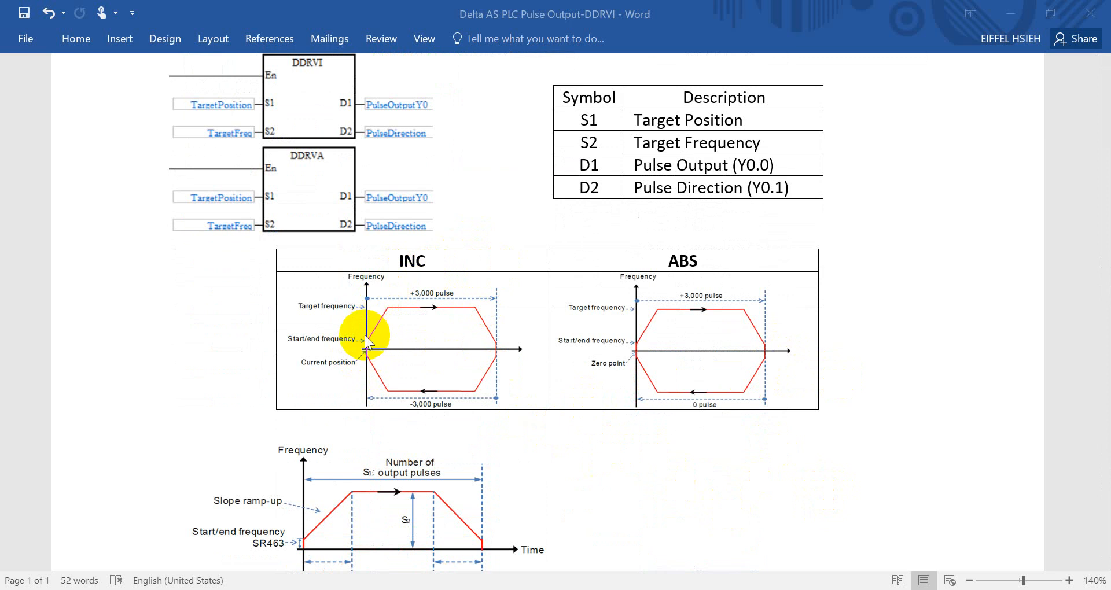
pyautogui.moveTo(459, 326)
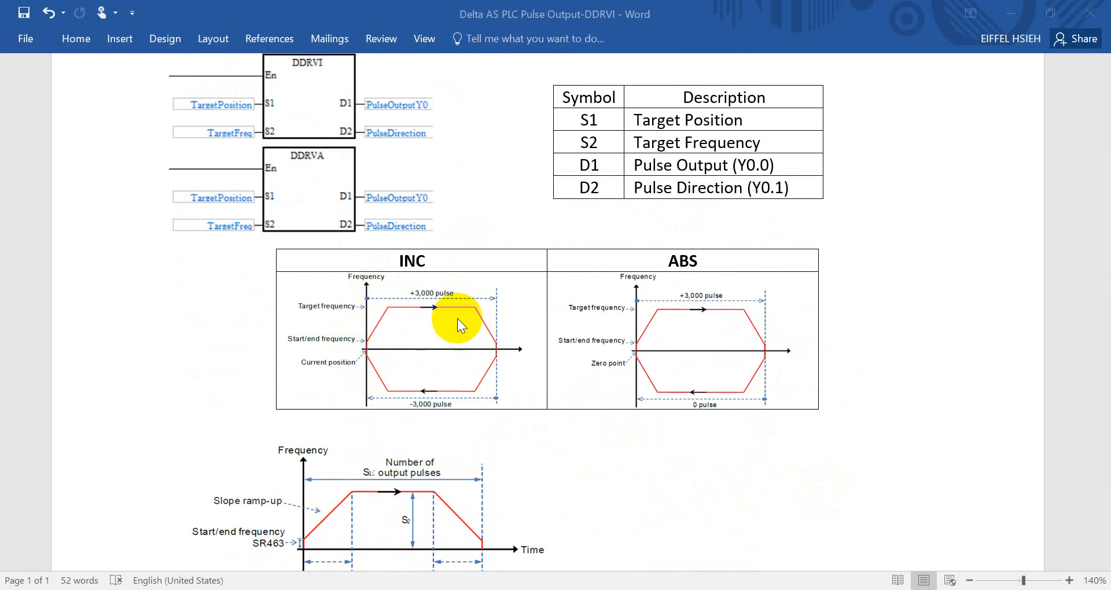
pyautogui.moveTo(496, 339)
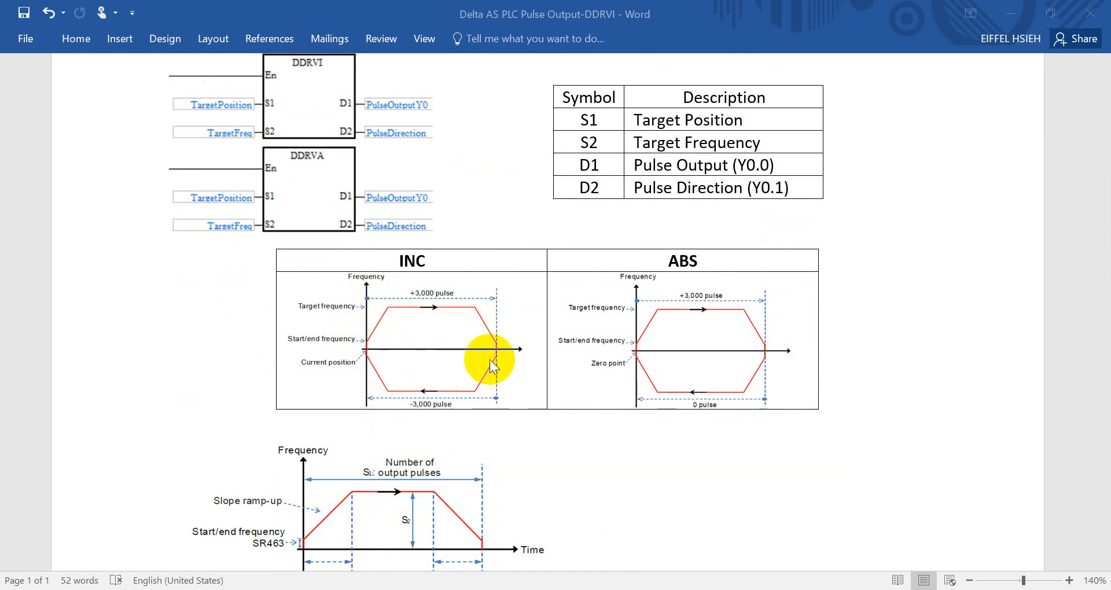
pyautogui.moveTo(480, 402)
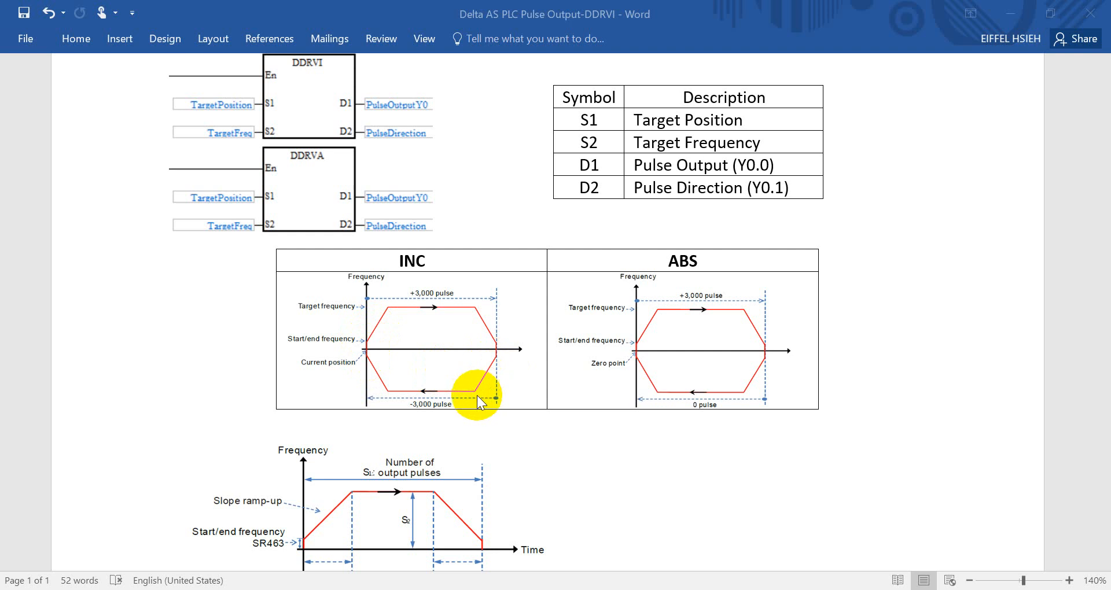
pyautogui.moveTo(445, 414)
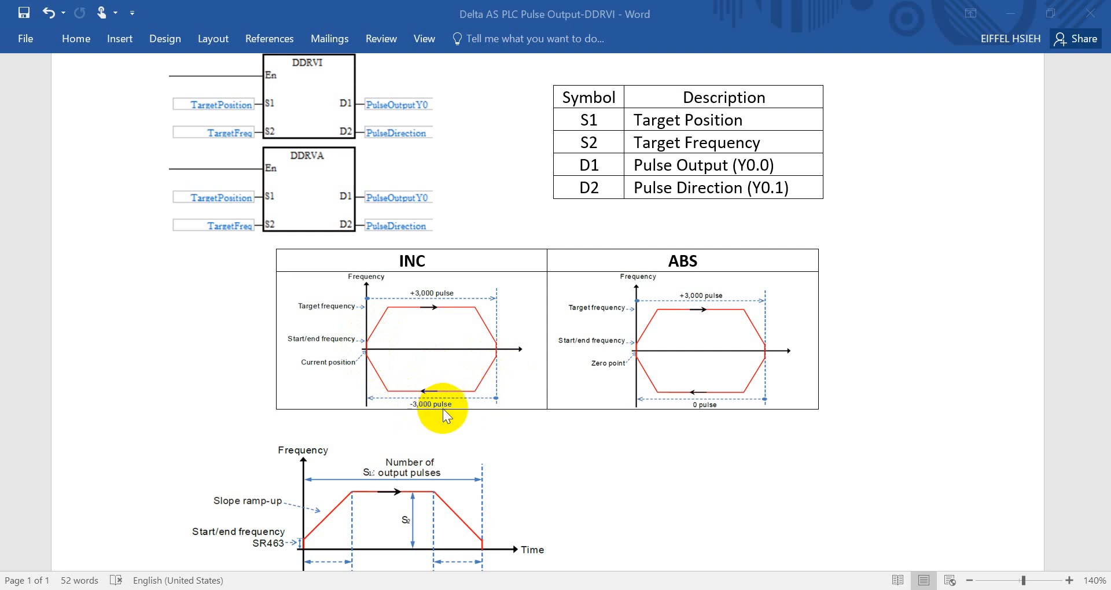
pyautogui.moveTo(693, 339)
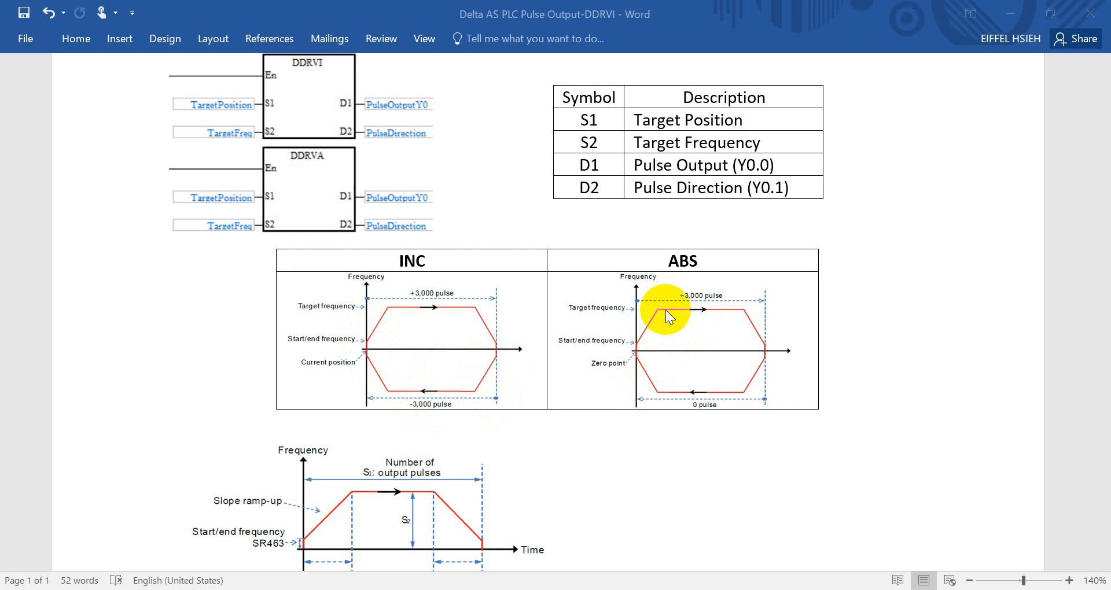
pyautogui.moveTo(622, 370)
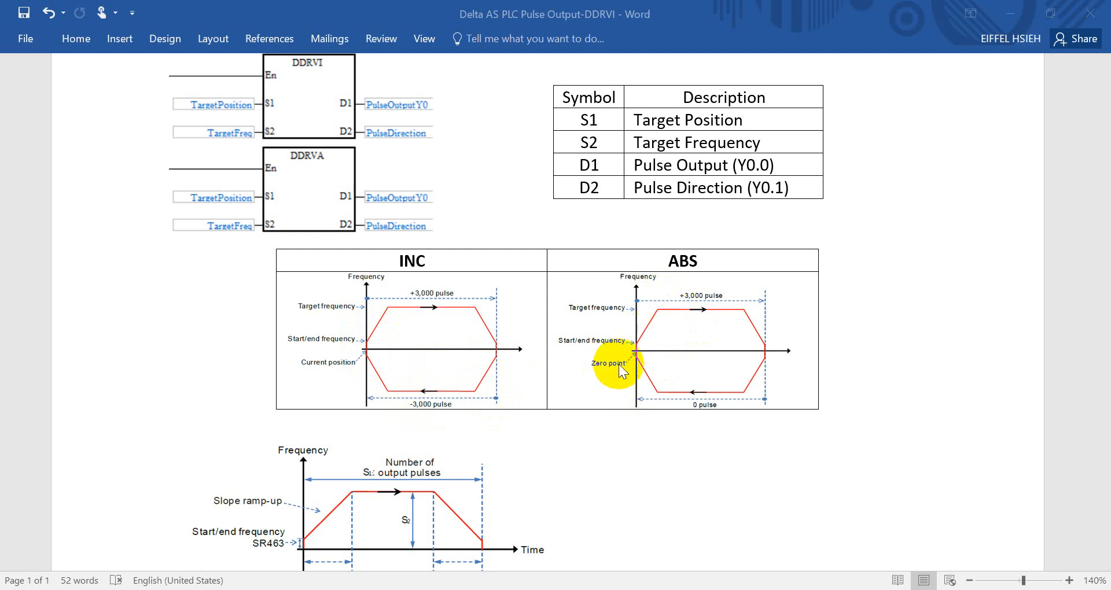
pyautogui.moveTo(631, 375)
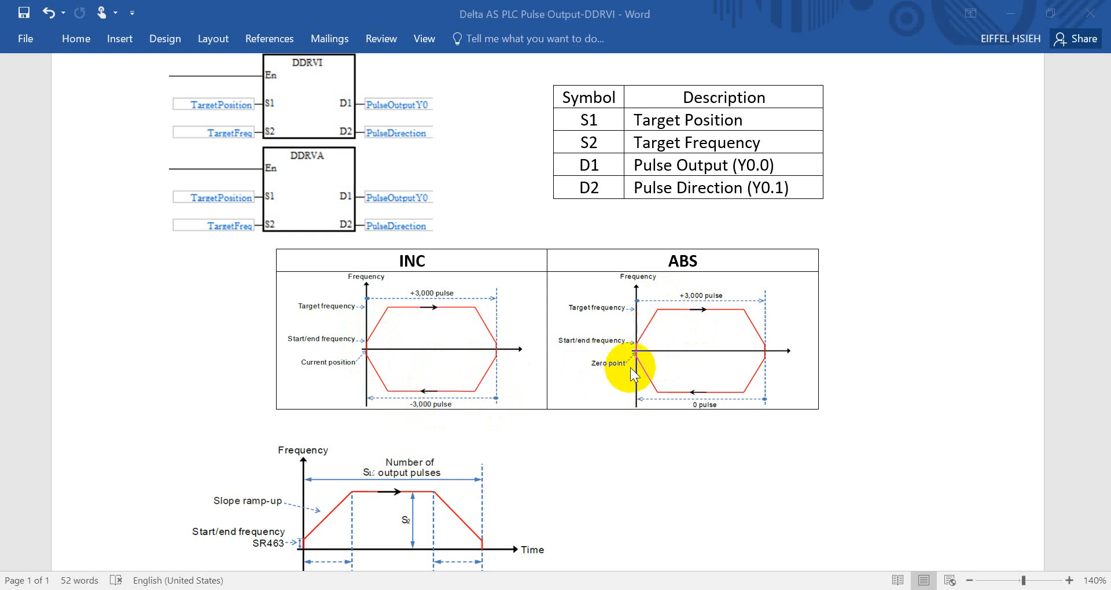
pyautogui.moveTo(648, 346)
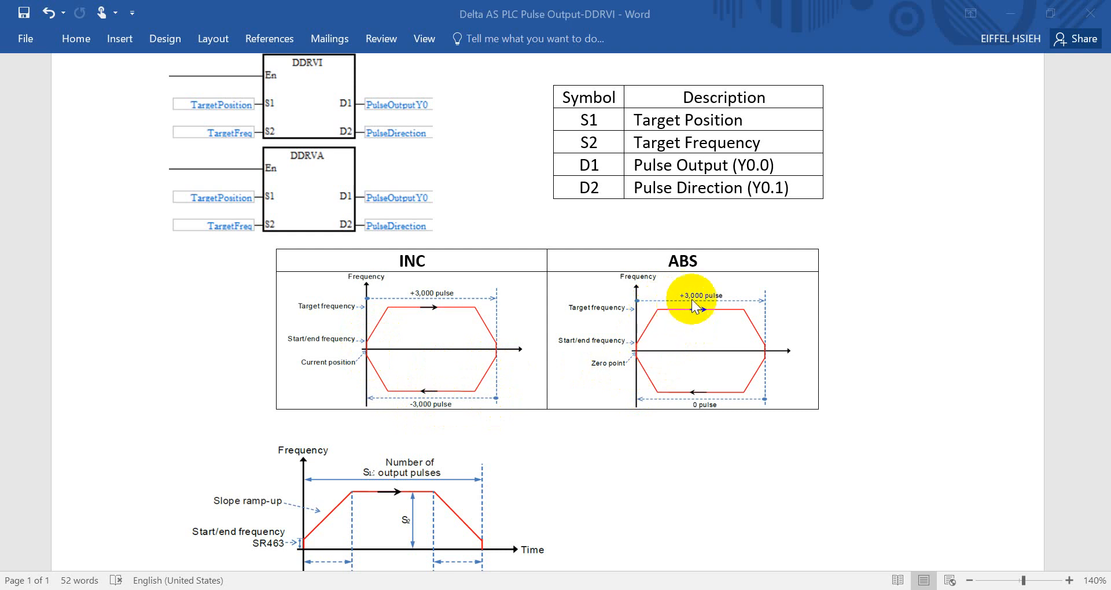
pyautogui.moveTo(766, 365)
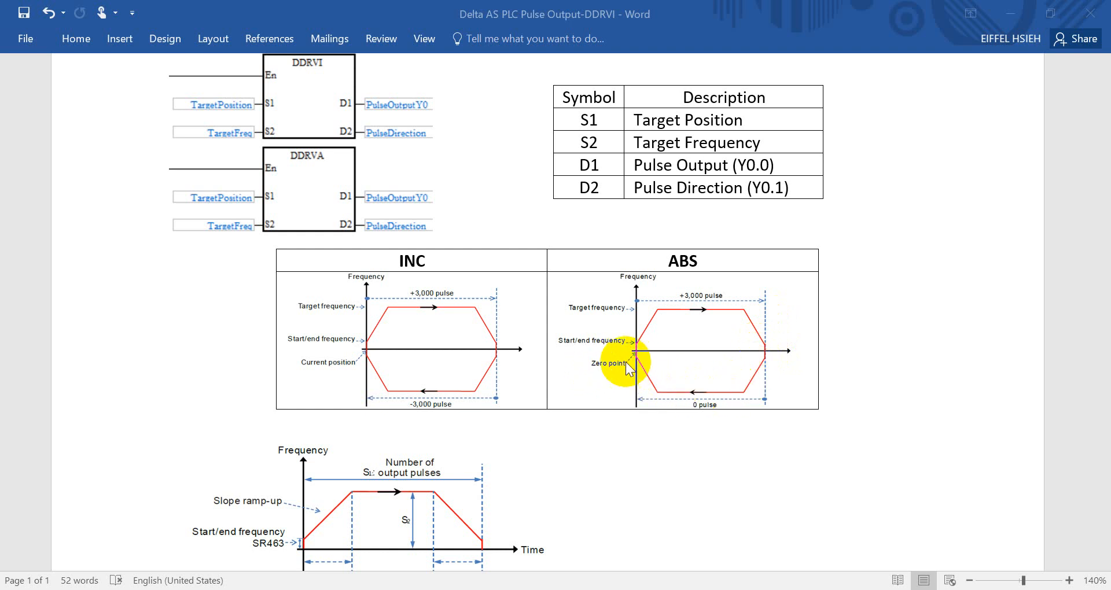
pyautogui.moveTo(702, 404)
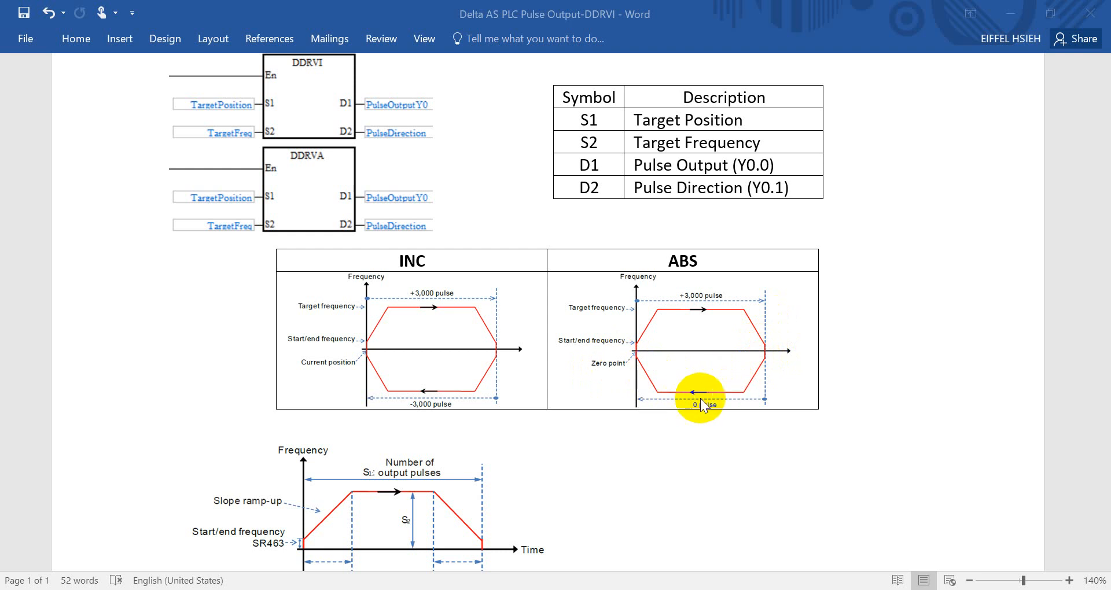
pyautogui.scroll(-3)
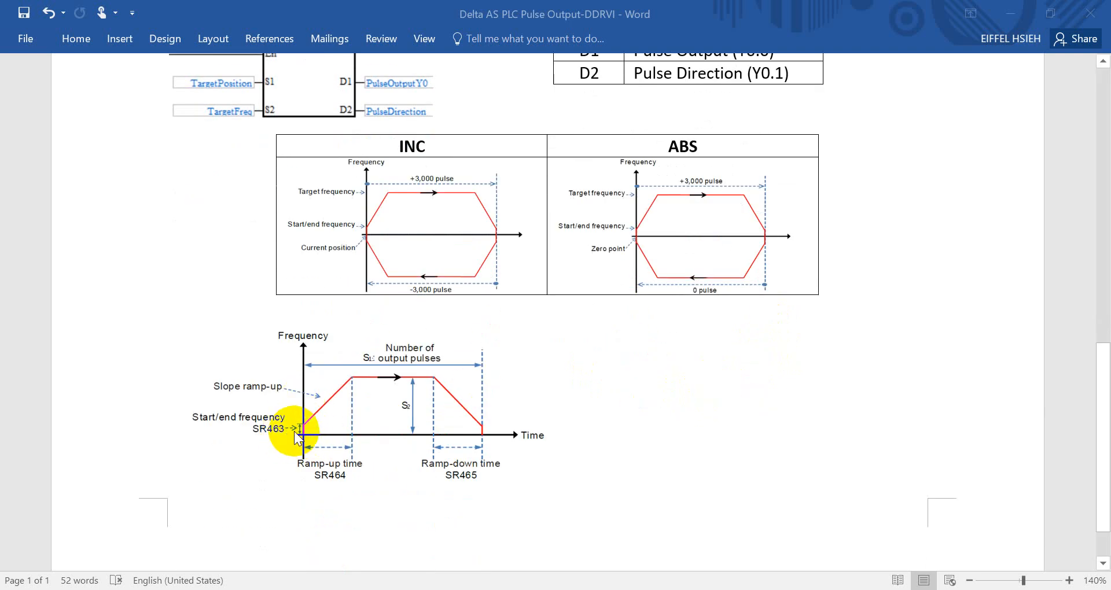
pyautogui.moveTo(225, 429)
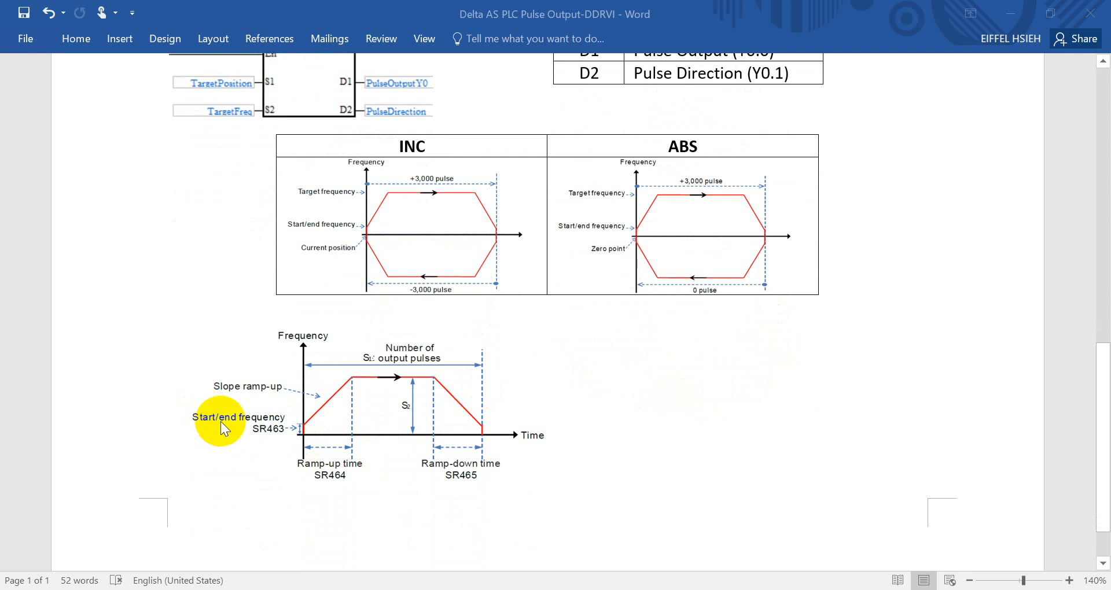
pyautogui.moveTo(256, 440)
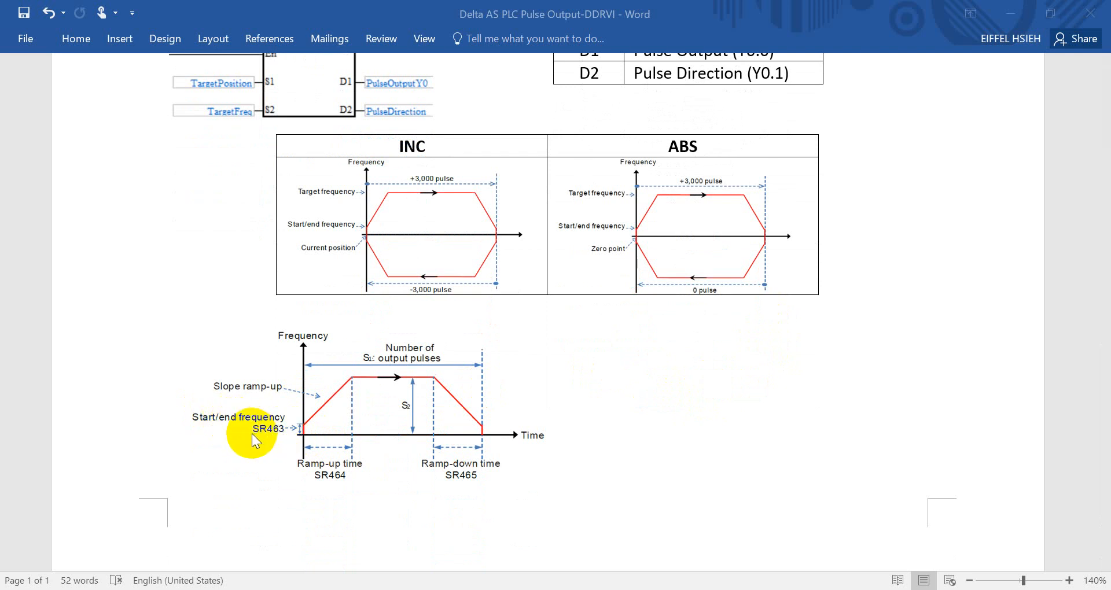
pyautogui.moveTo(262, 449)
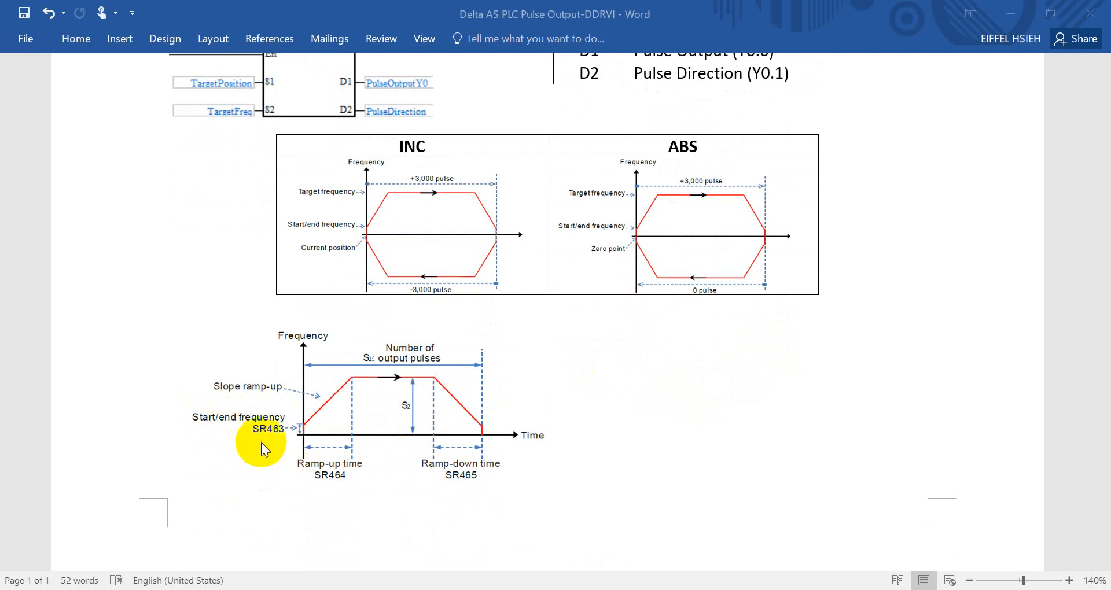
pyautogui.moveTo(333, 485)
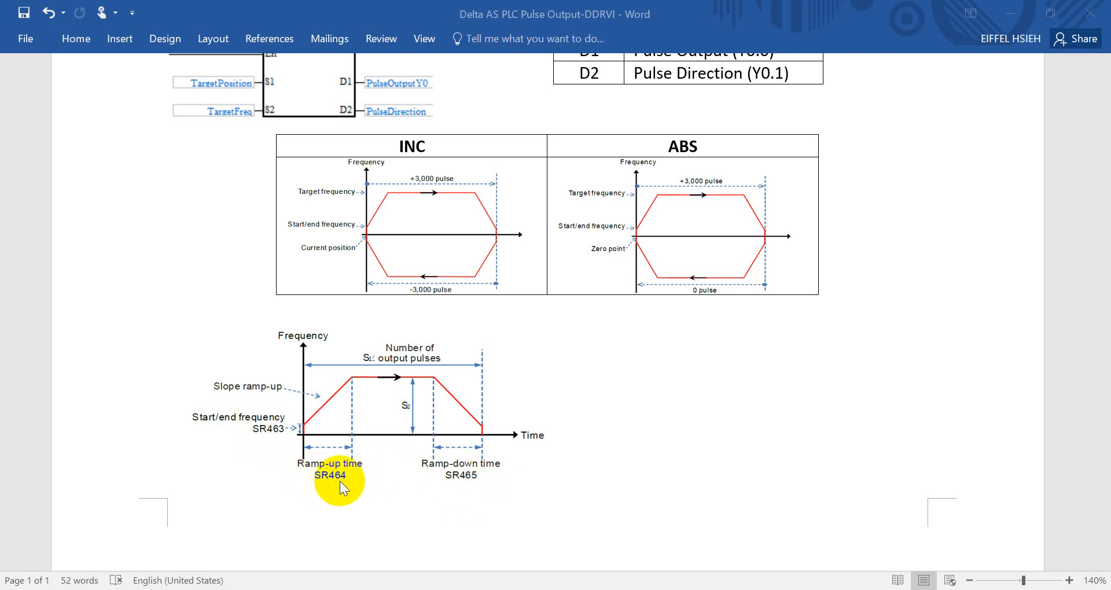
pyautogui.moveTo(431, 501)
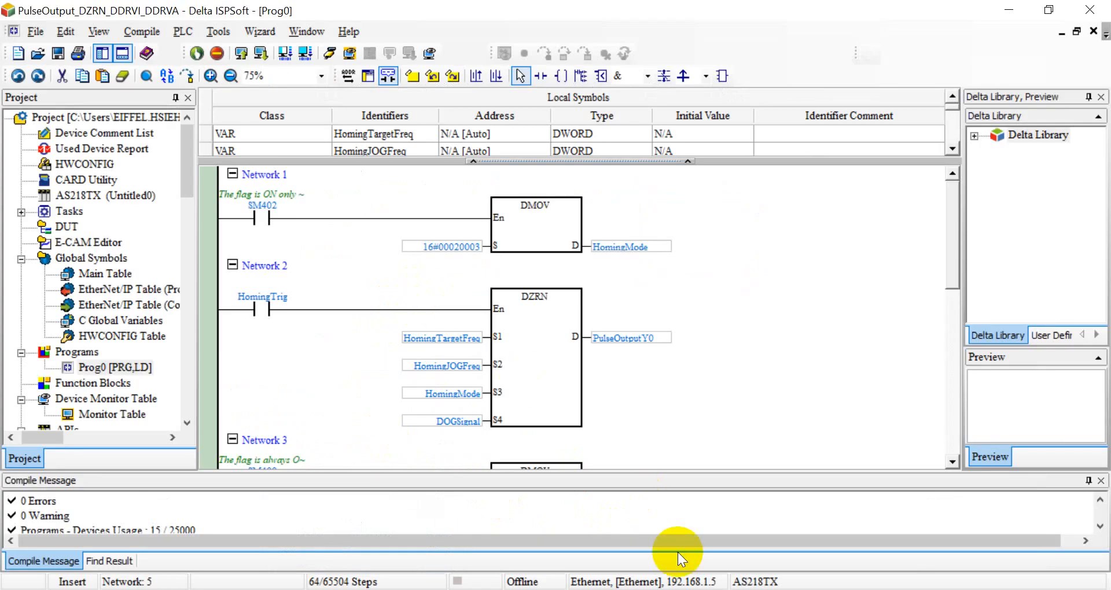
pyautogui.moveTo(517, 256)
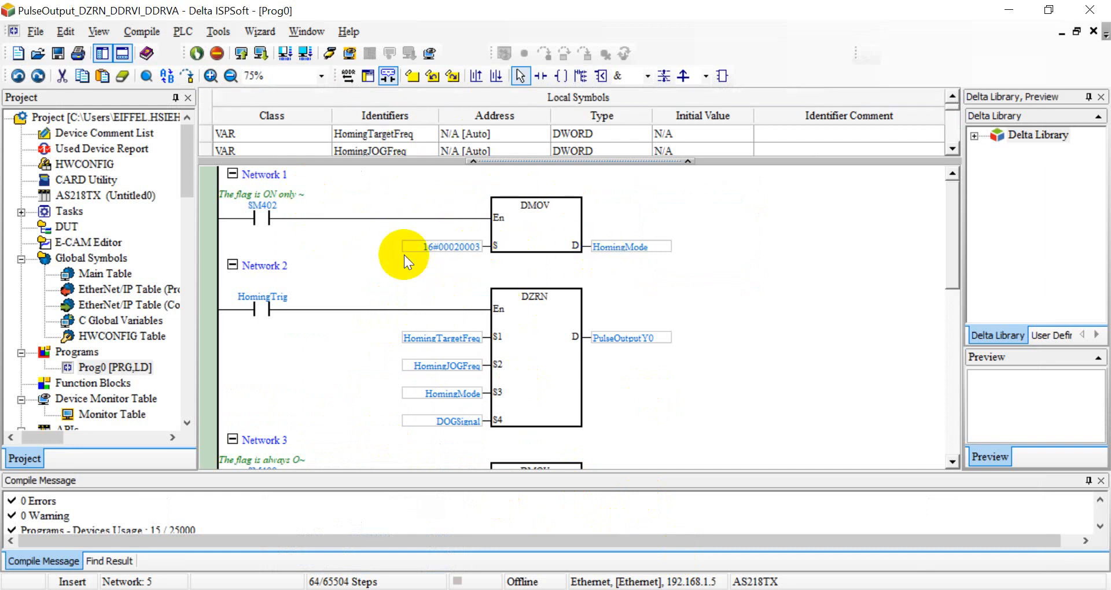
pyautogui.moveTo(414, 151)
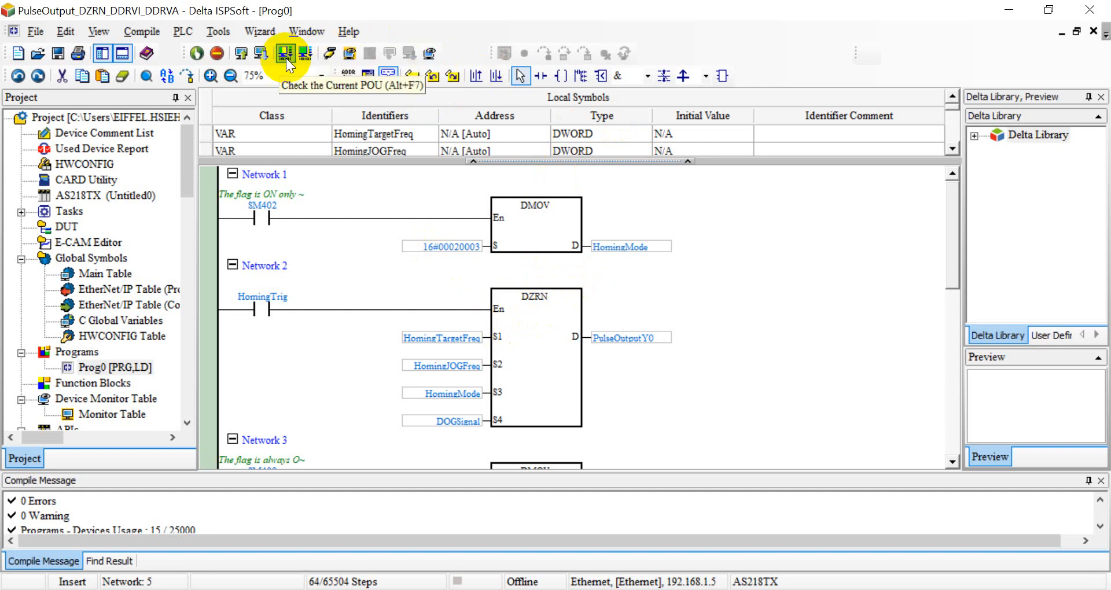
# Step: Download the homing program to the PLC using PC=>PLC Transfer
pyautogui.click(284, 53)
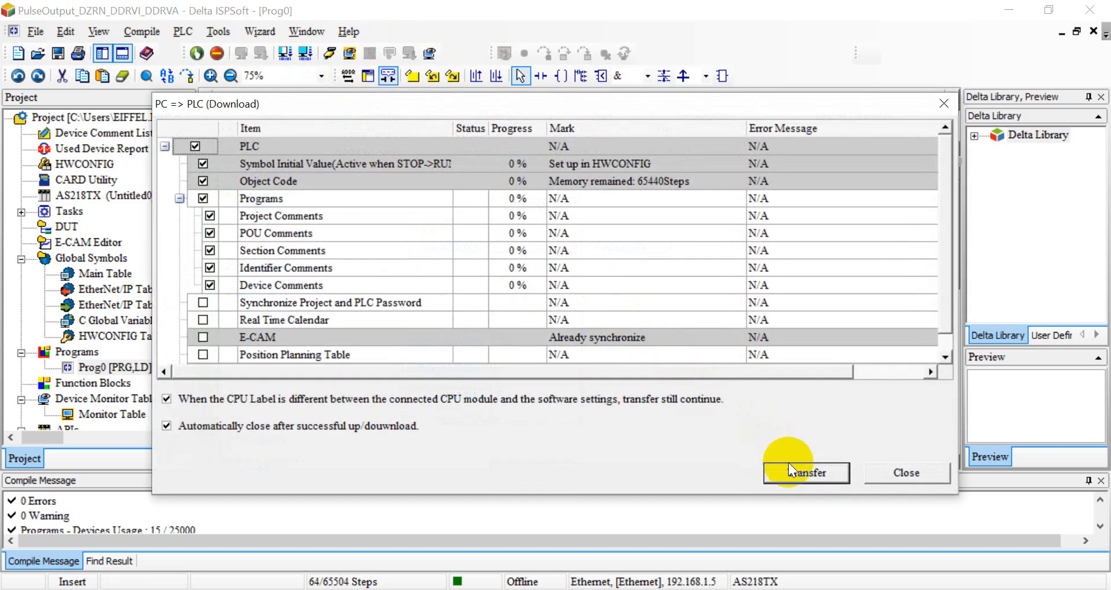
pyautogui.click(806, 473)
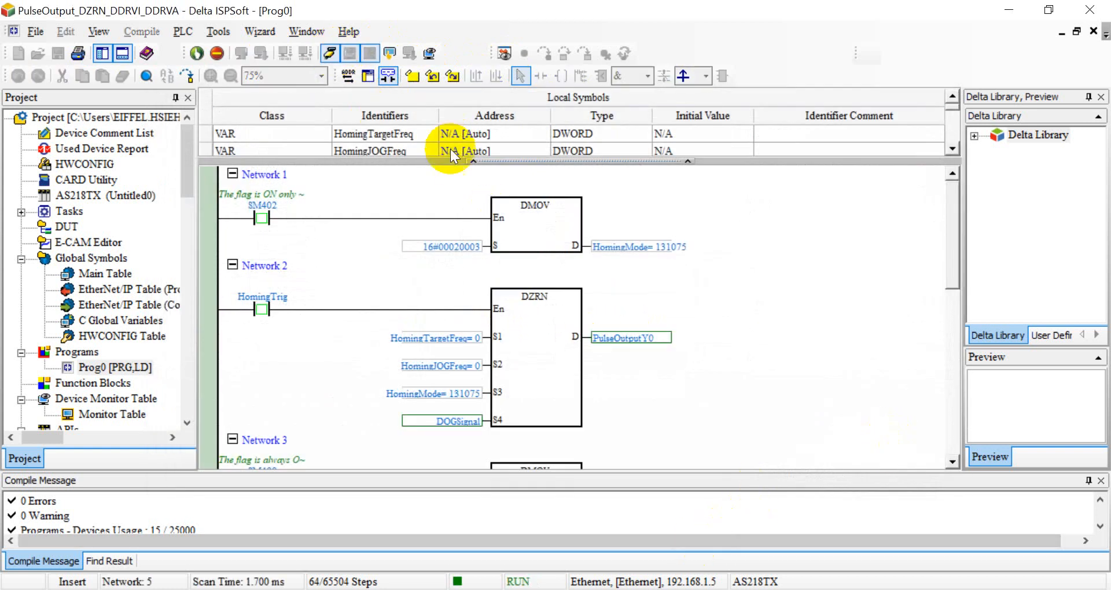
# Step: Change HomingTargetFreq's live value to 100000
pyautogui.rightClick(422, 338)
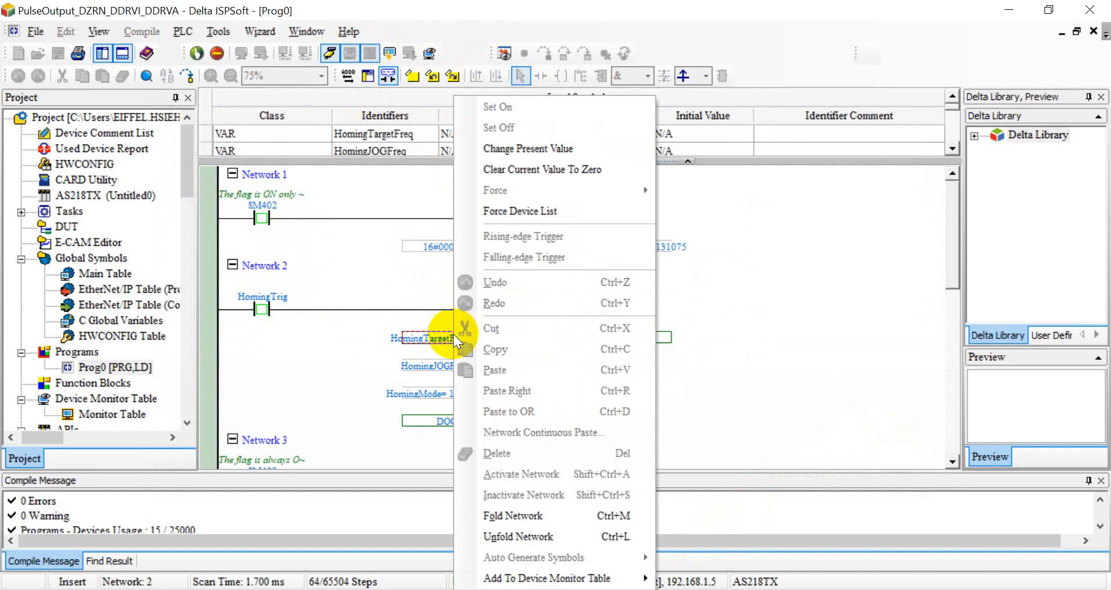
pyautogui.click(528, 149)
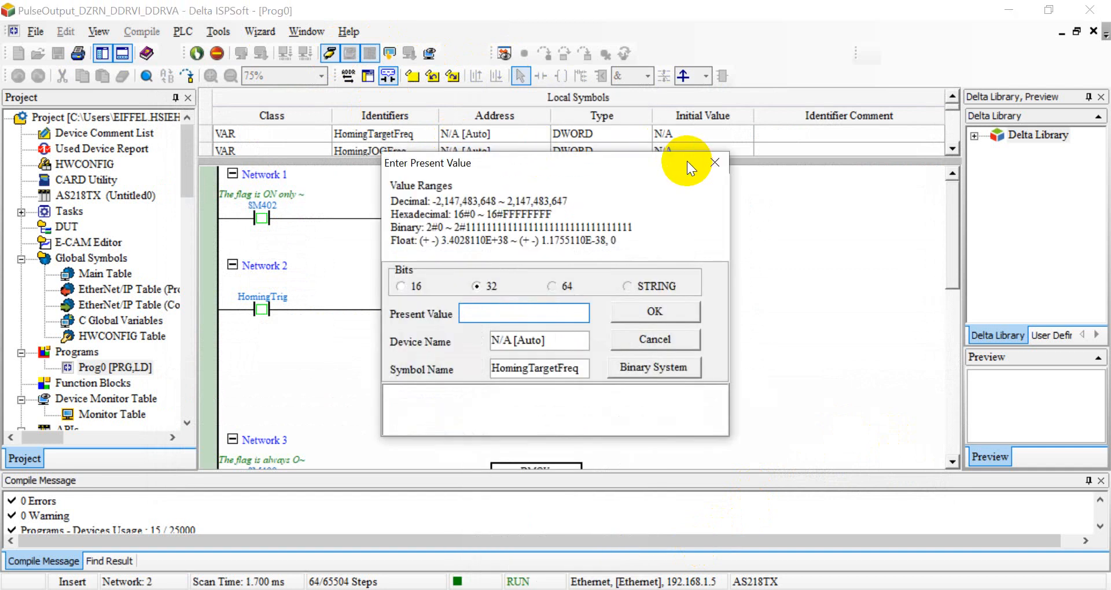
pyautogui.write('1')
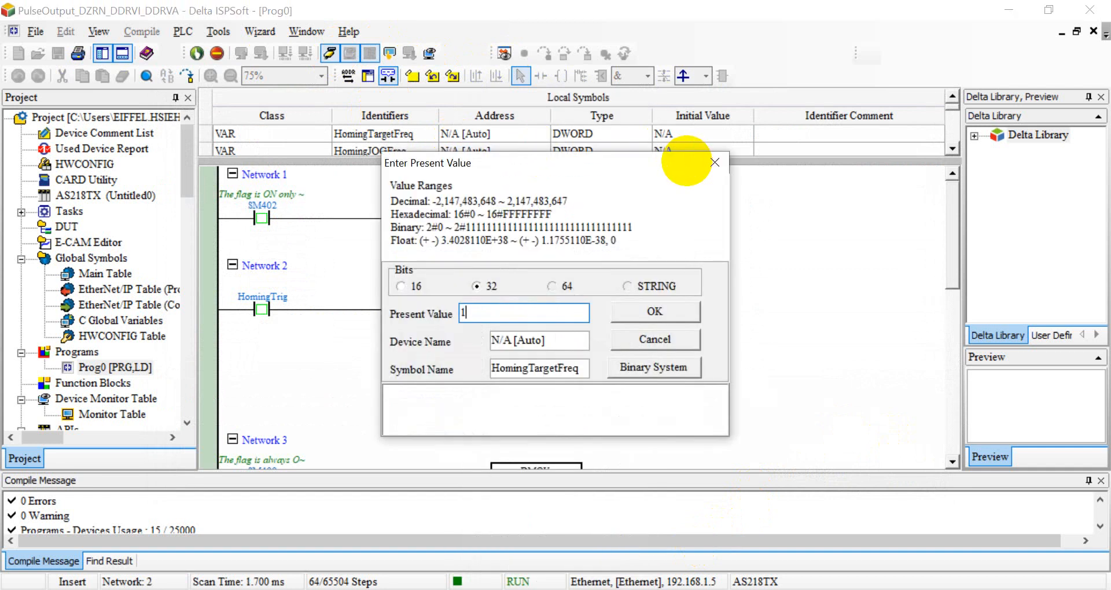
pyautogui.write('0000')
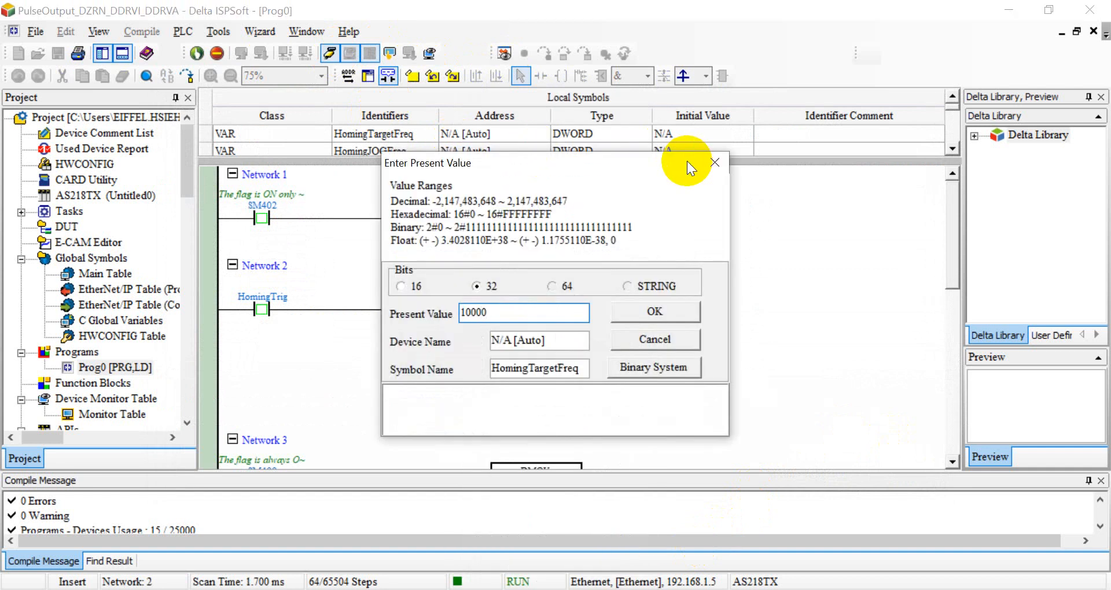
pyautogui.click(653, 312)
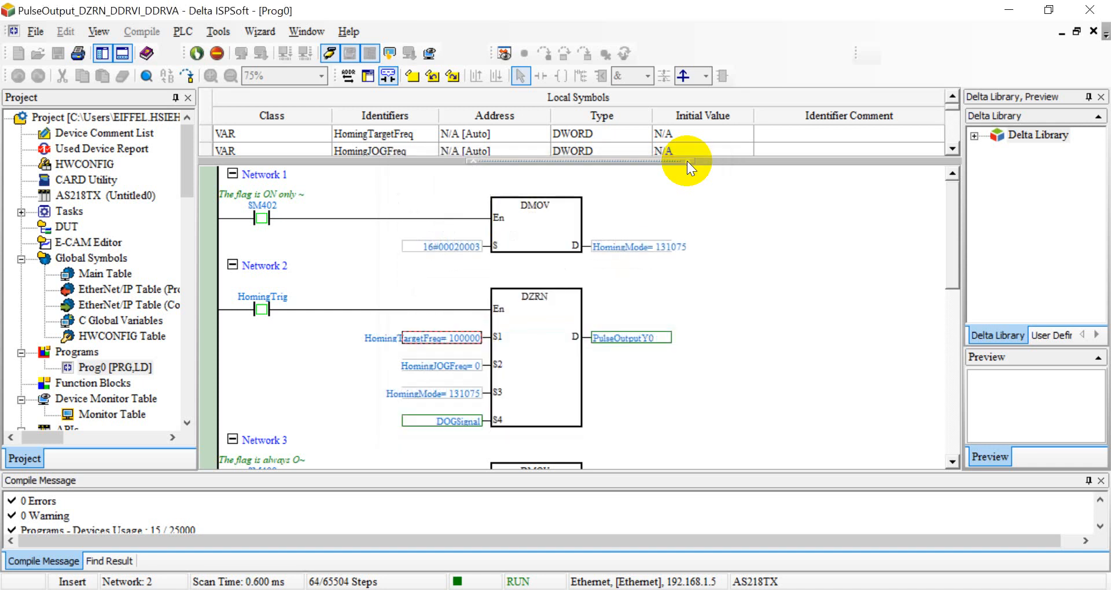
# Step: Change HomingJOGFreq's live value to 10000
pyautogui.rightClick(691, 166)
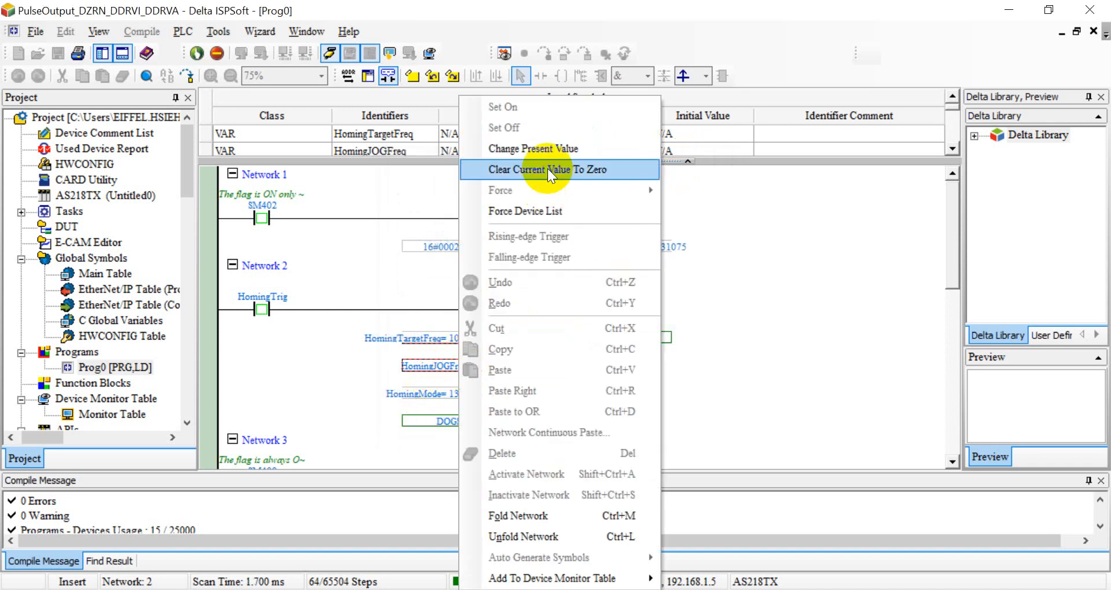
pyautogui.click(533, 149)
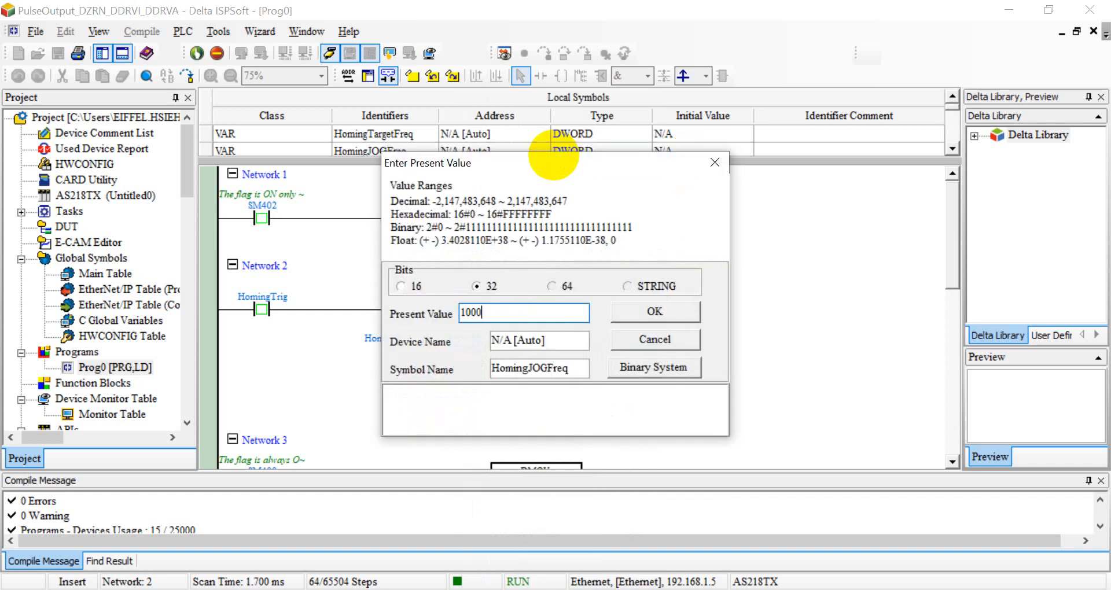
pyautogui.click(653, 312)
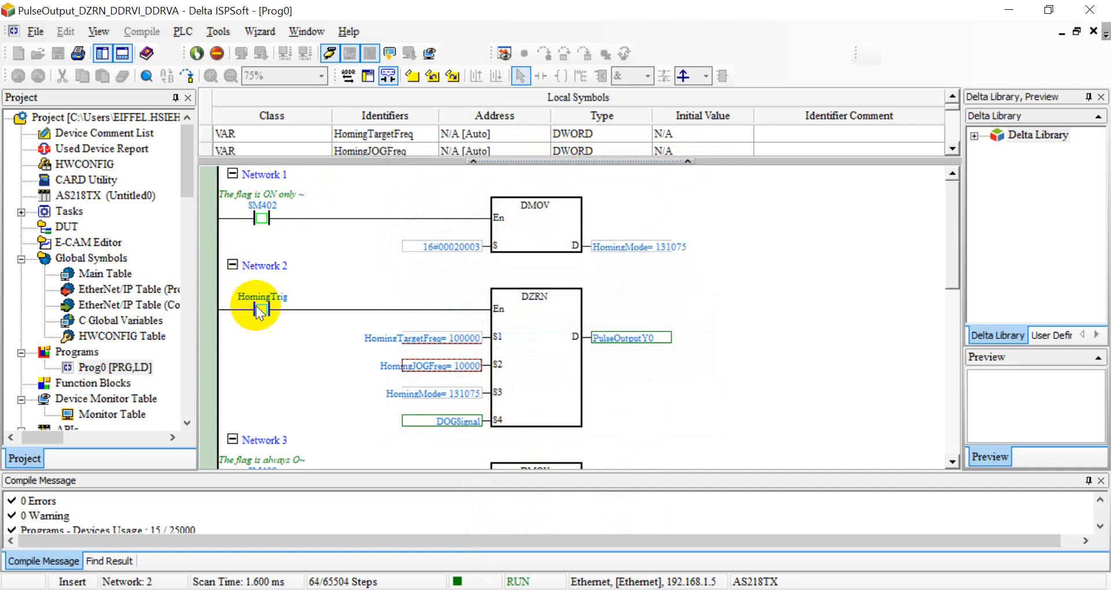
# Step: Set HomingTrig on and watch CurrentPosition return to 0 in Network 3
pyautogui.rightClick(261, 305)
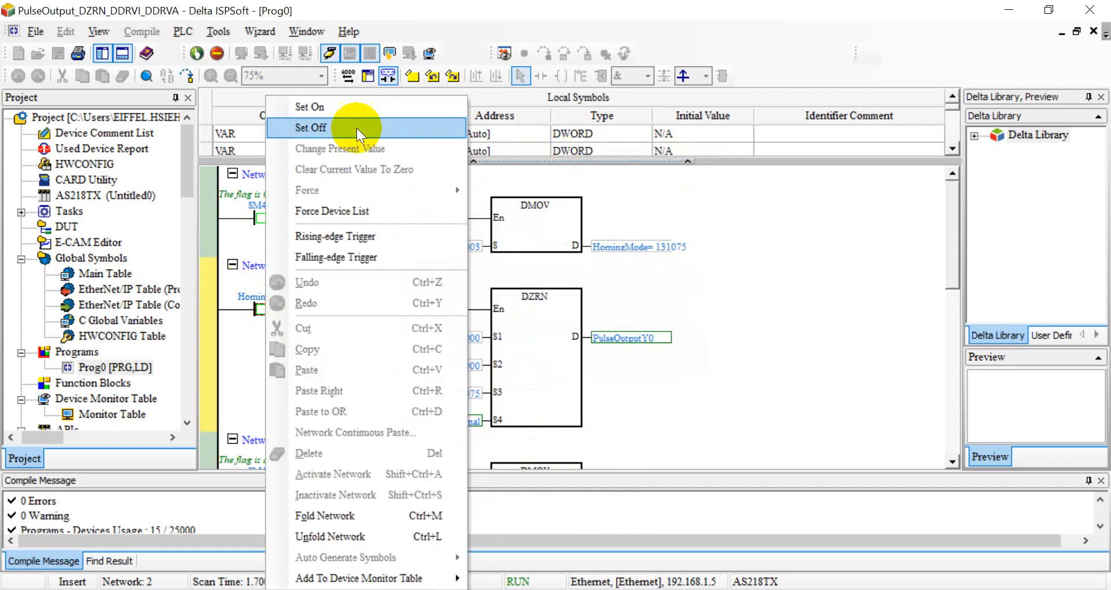
pyautogui.moveTo(337, 127)
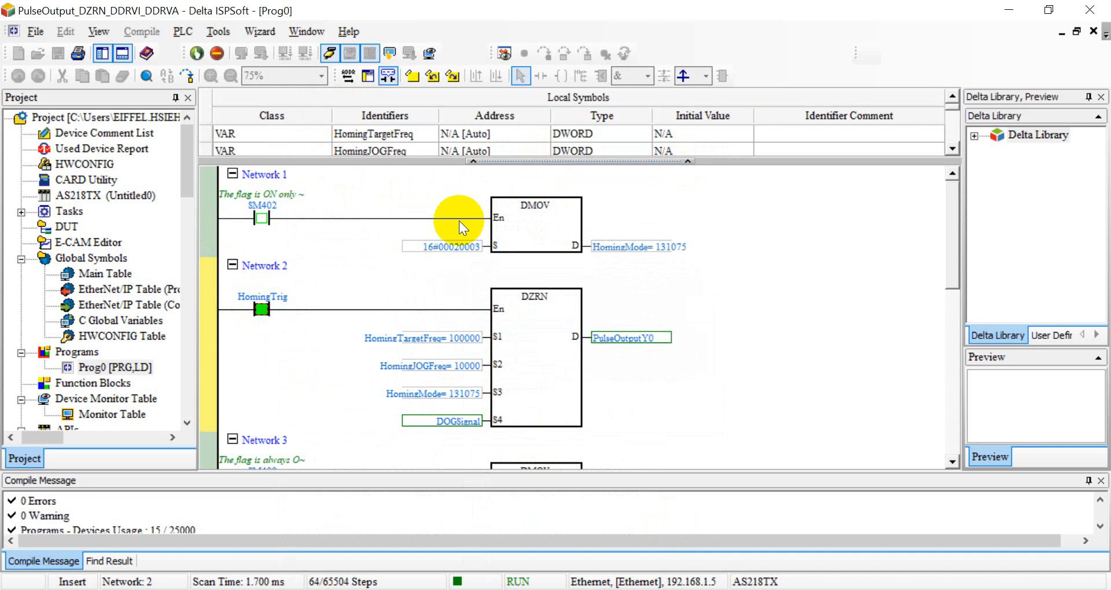
pyautogui.scroll(-3)
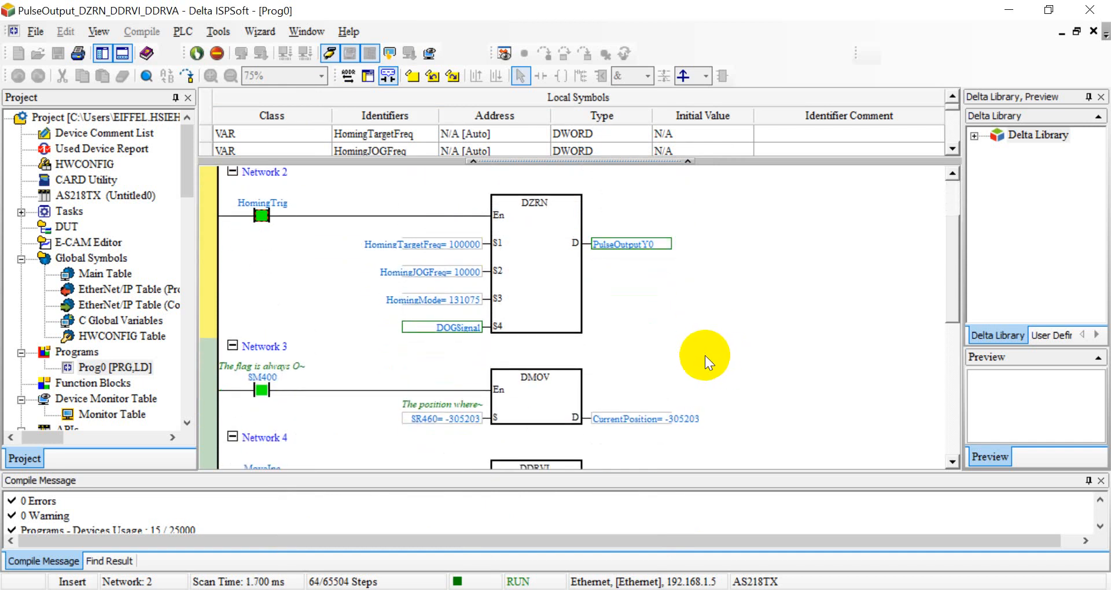
pyautogui.moveTo(445, 415)
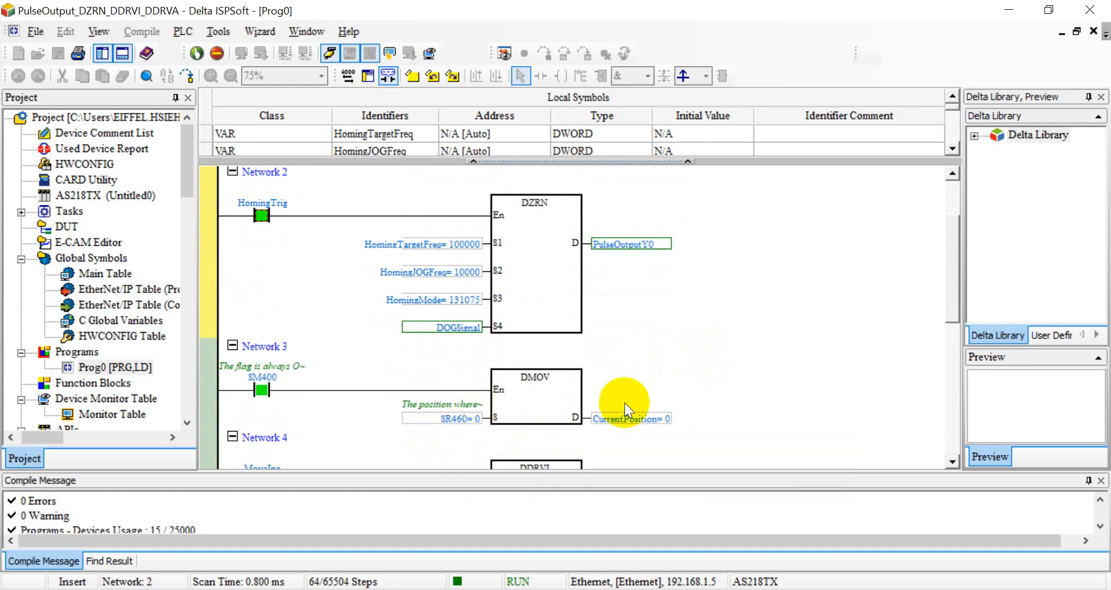
pyautogui.scroll(-3)
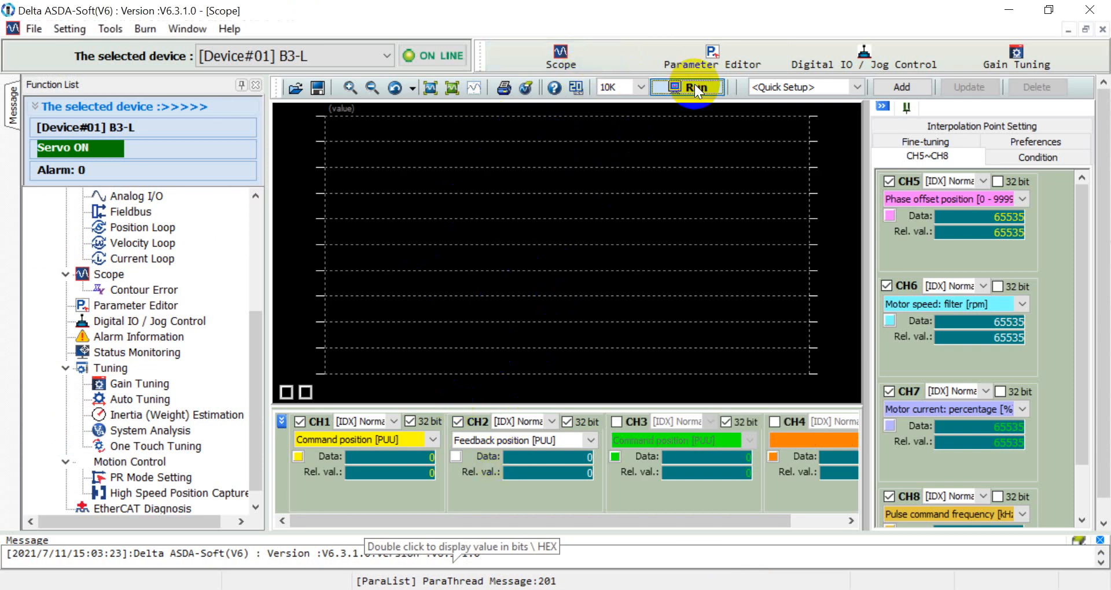
# Step: Run and stop the scope capture, freezing both positions at -300055 PUU
pyautogui.click(687, 86)
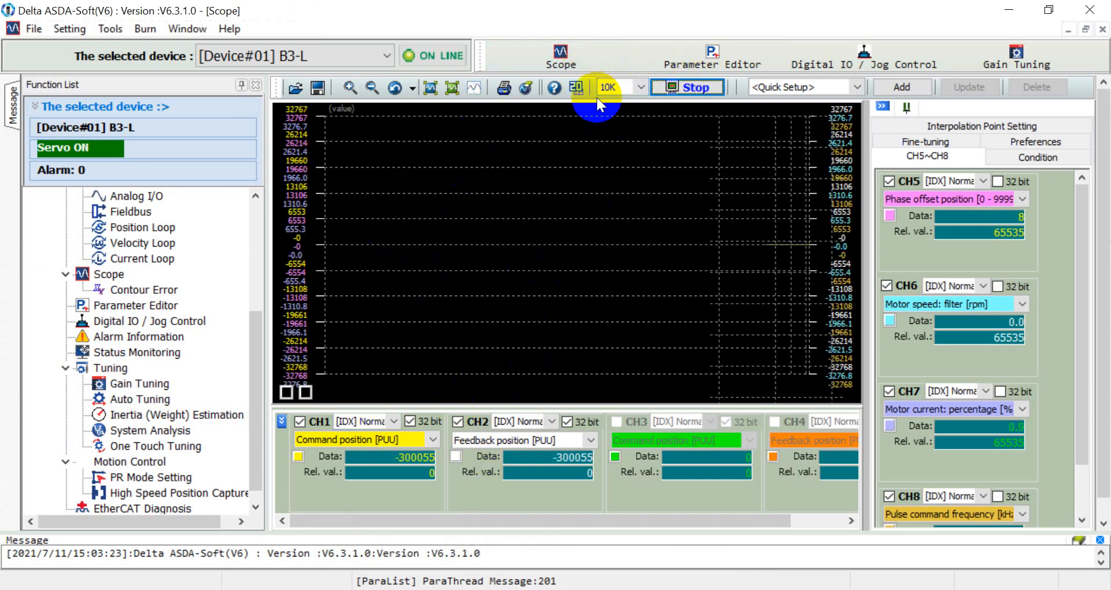
pyautogui.click(577, 86)
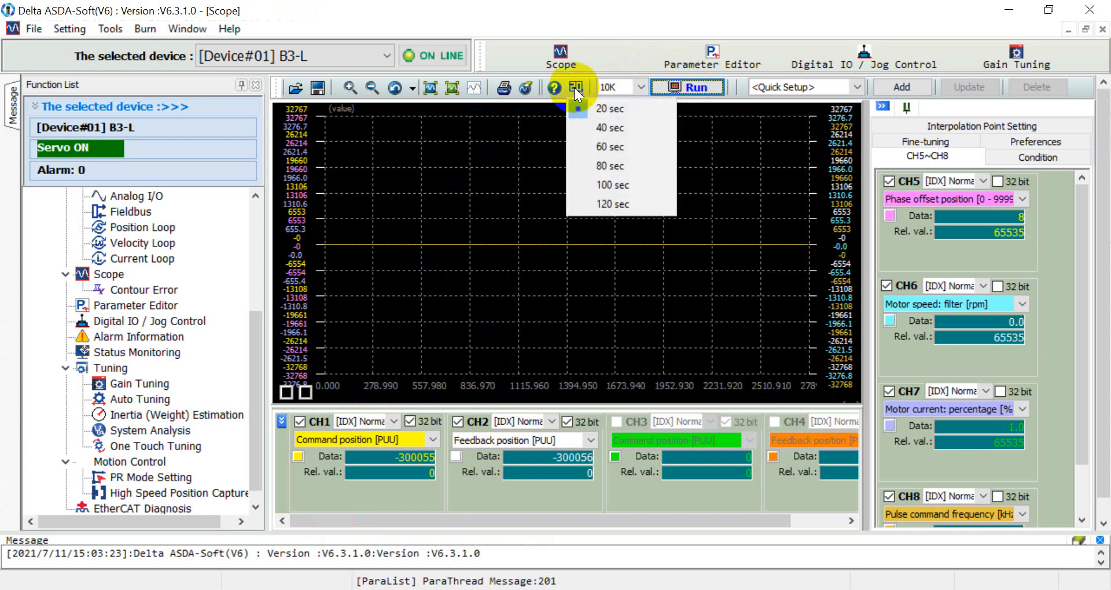
pyautogui.click(686, 87)
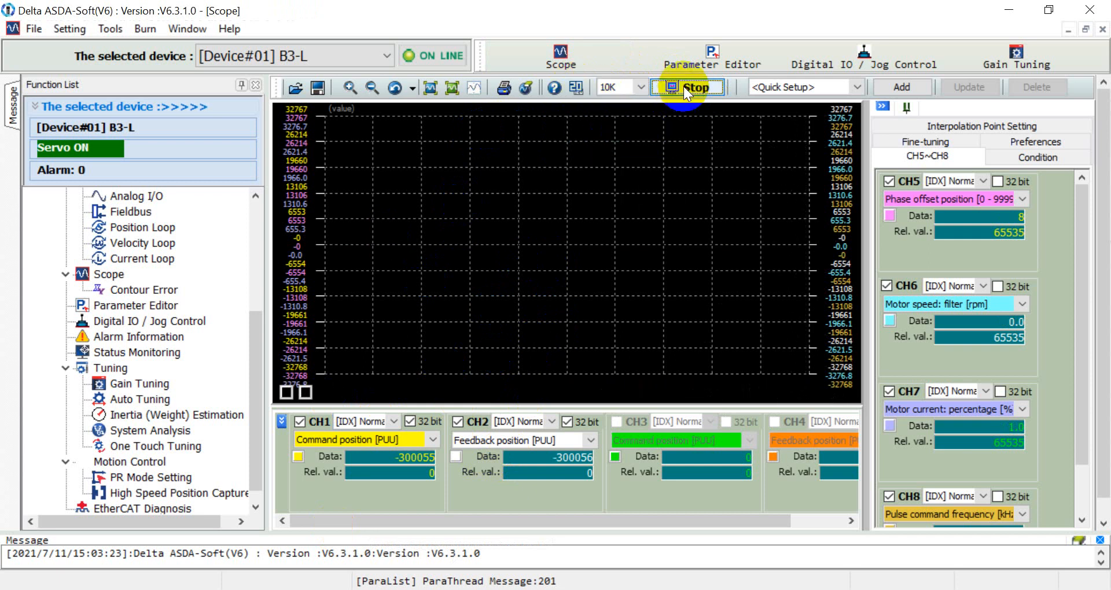
pyautogui.click(687, 86)
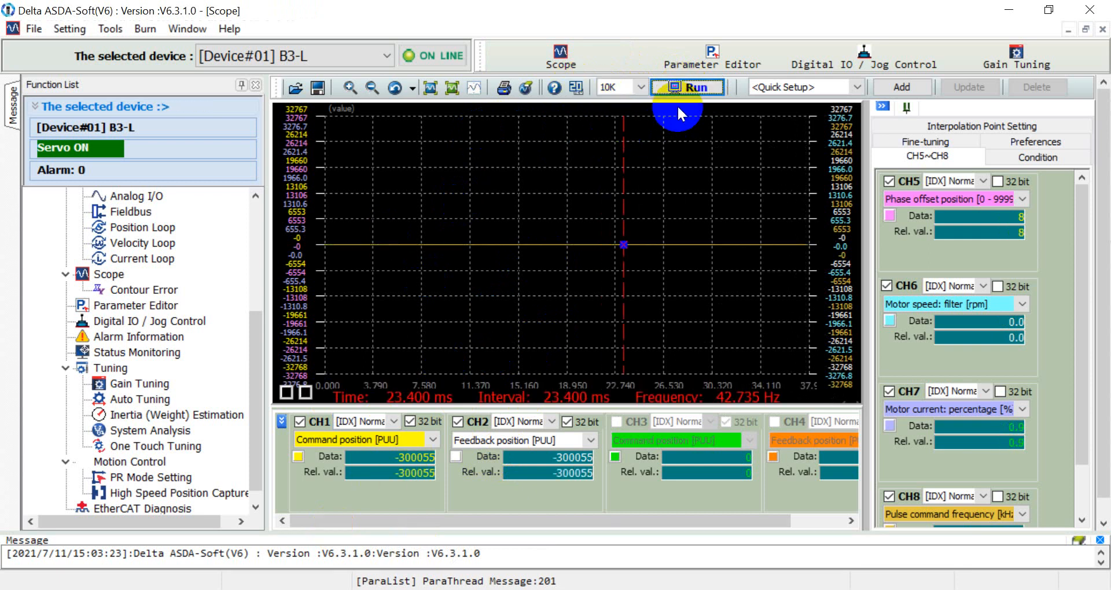
pyautogui.click(687, 86)
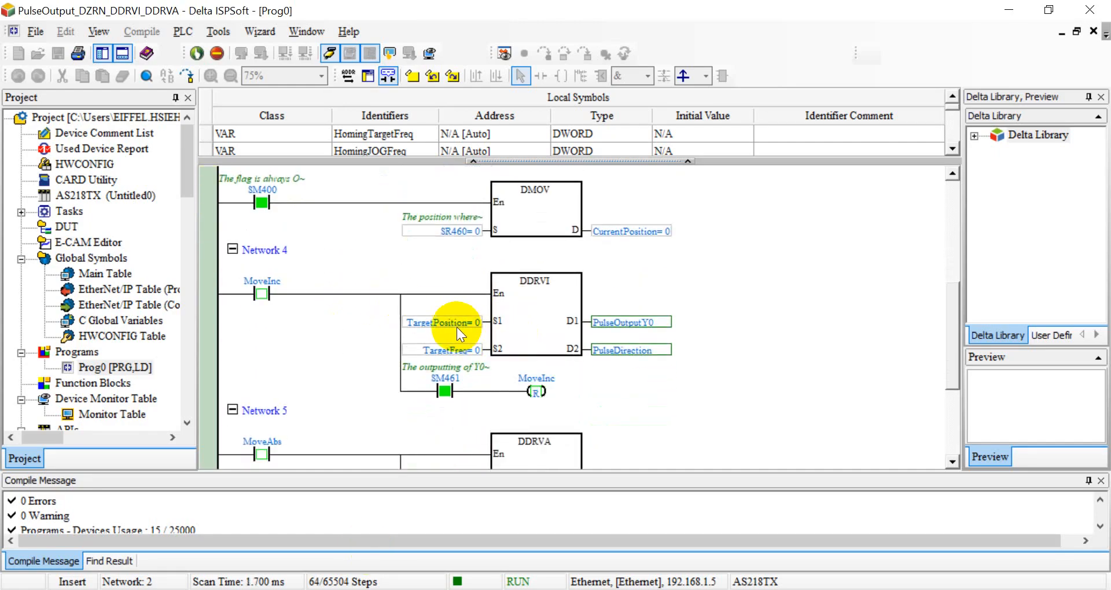
# Step: Set the DDRVI TargetPosition and TargetFreq live values to 200000
pyautogui.doubleClick(443, 323)
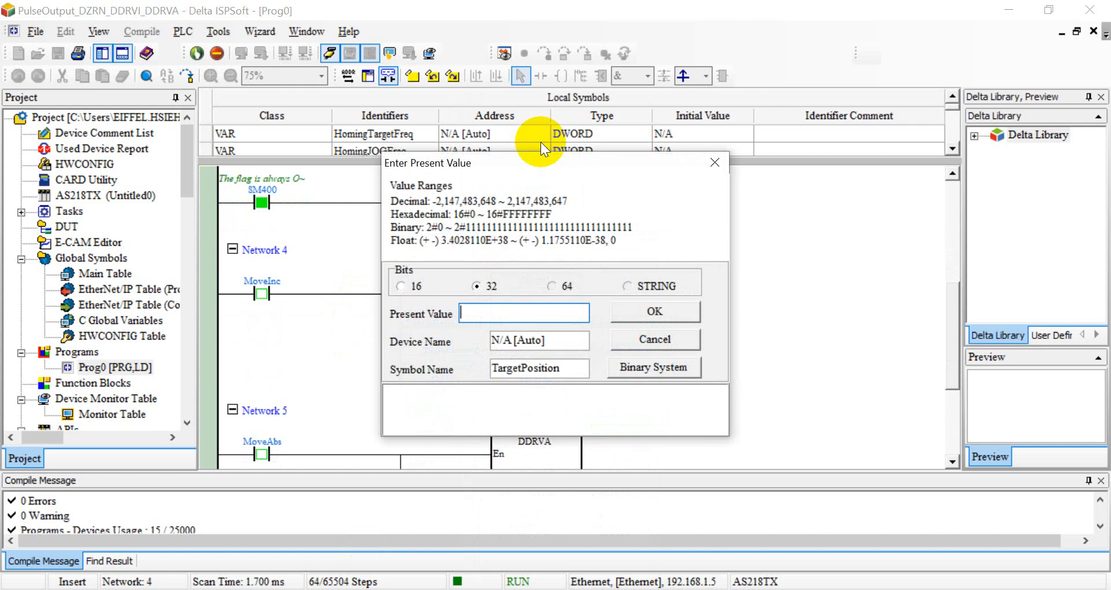
pyautogui.write('20000')
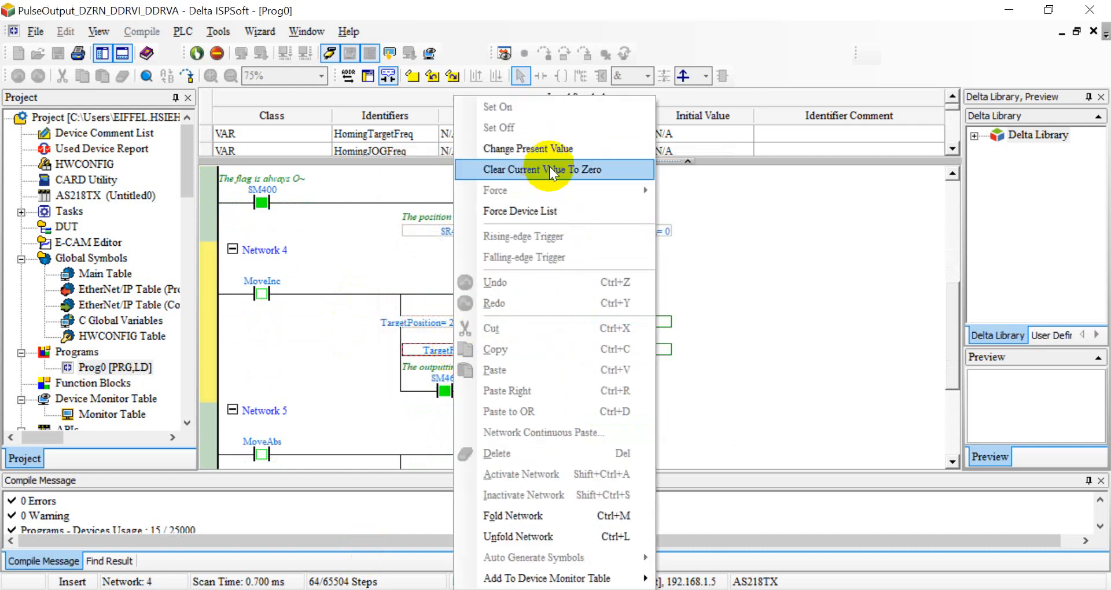
pyautogui.click(527, 149)
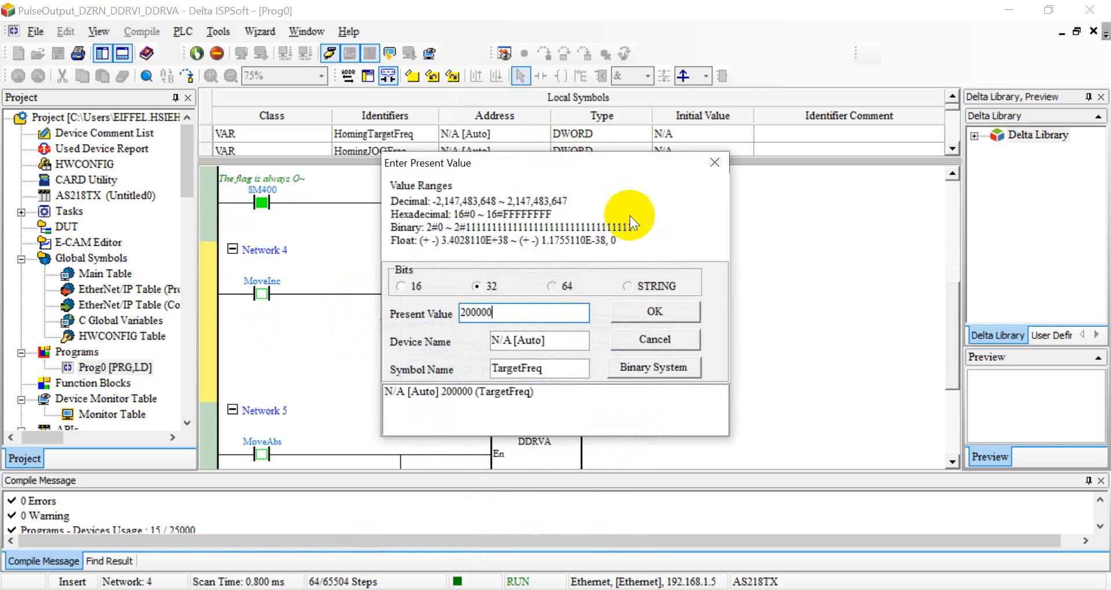
pyautogui.click(653, 312)
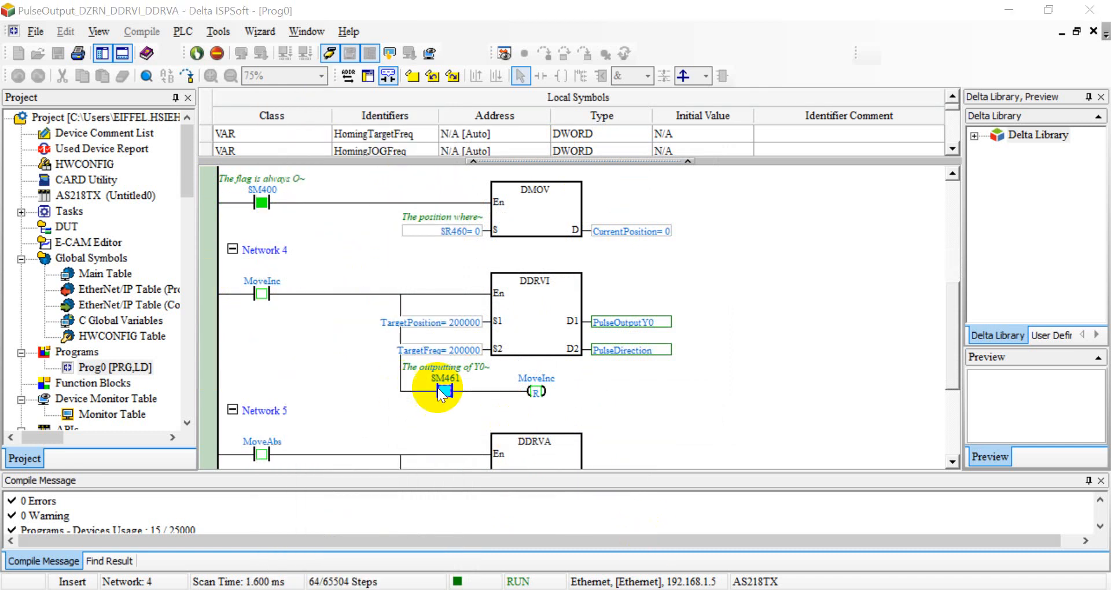
# Step: Set MoveInc on to run DDRVI, bringing CurrentPosition to 200000
pyautogui.rightClick(443, 391)
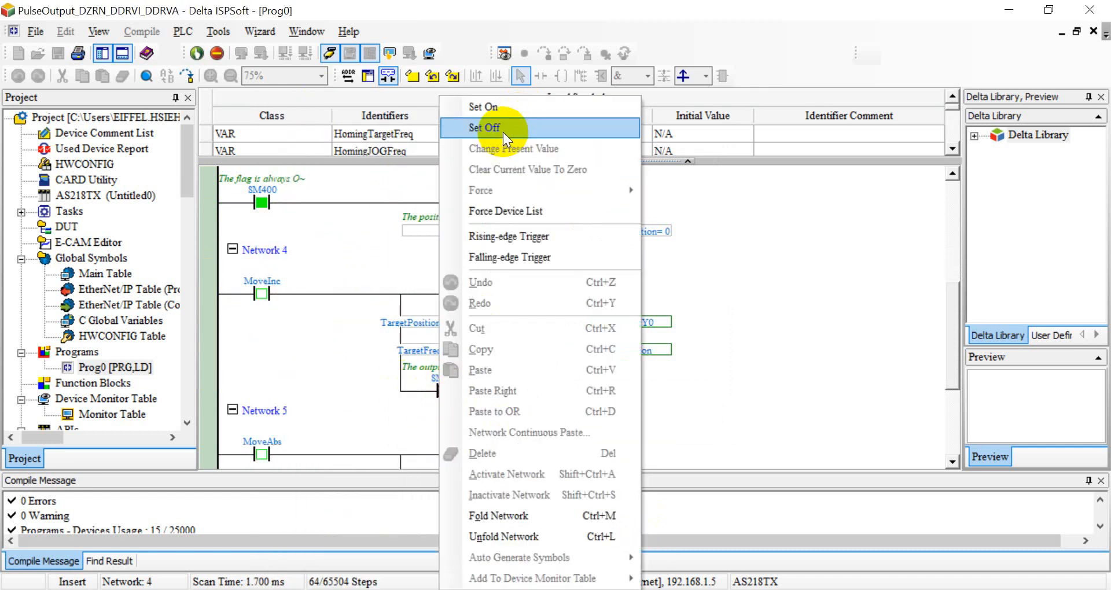
pyautogui.click(484, 128)
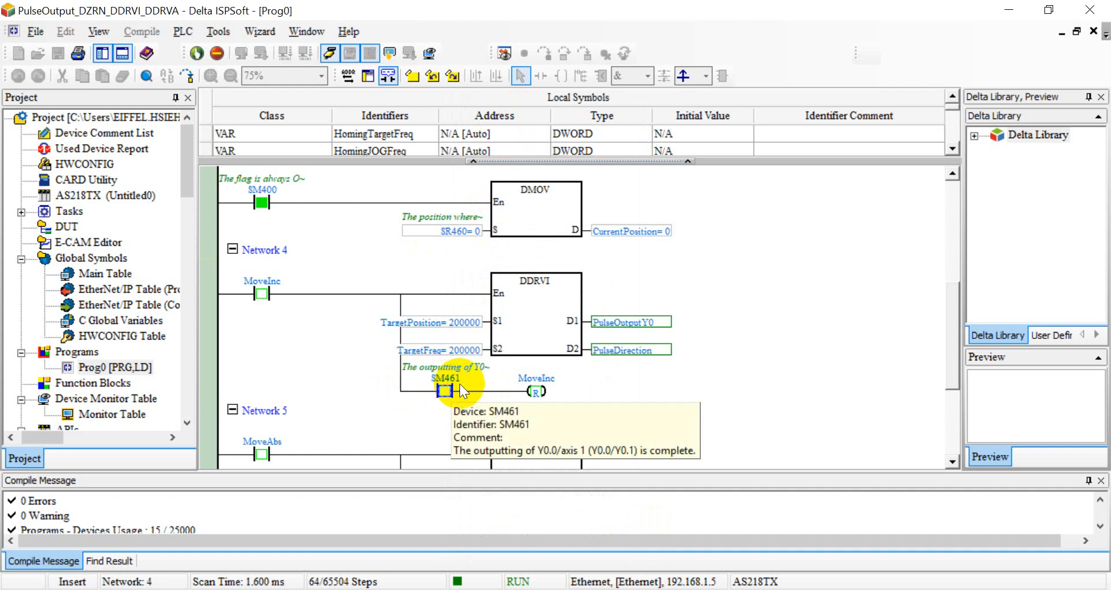
pyautogui.rightClick(262, 294)
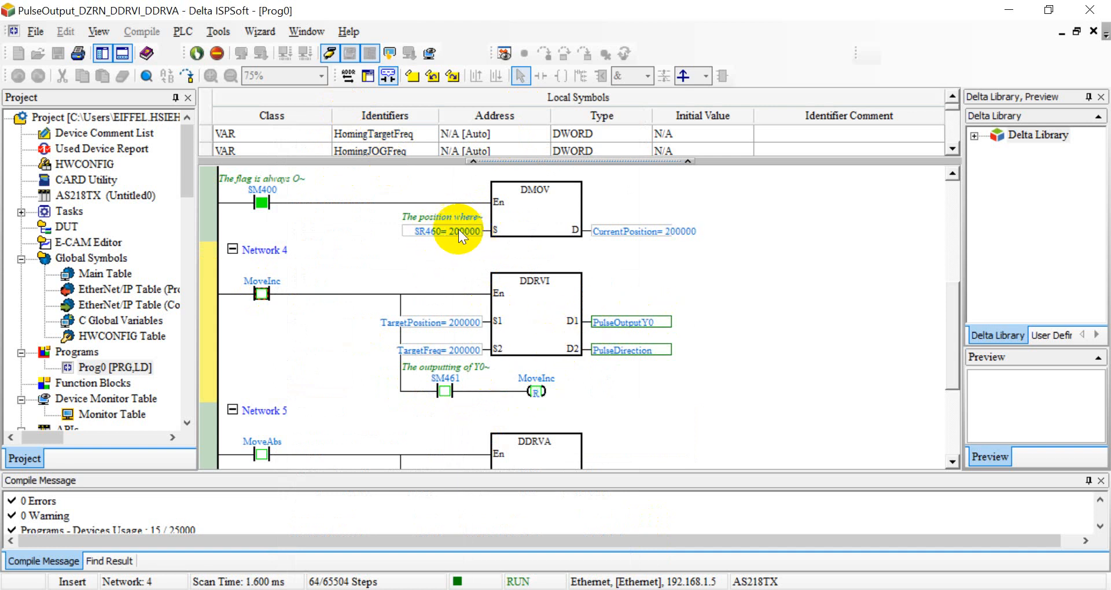
pyautogui.scroll(-3)
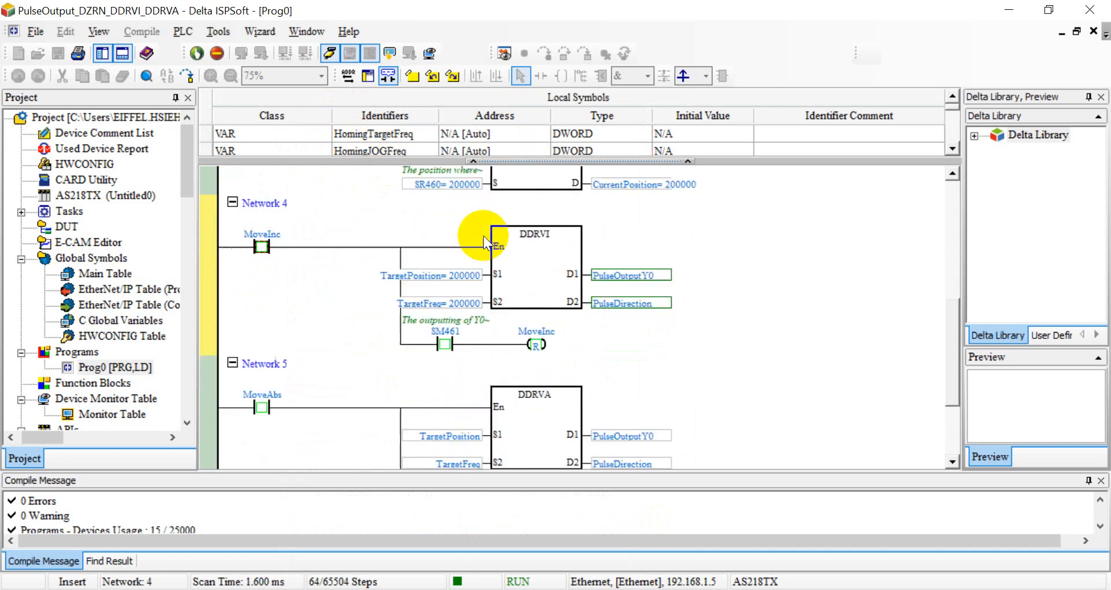
# Step: Change TargetPosition's live value to 0
pyautogui.rightClick(483, 244)
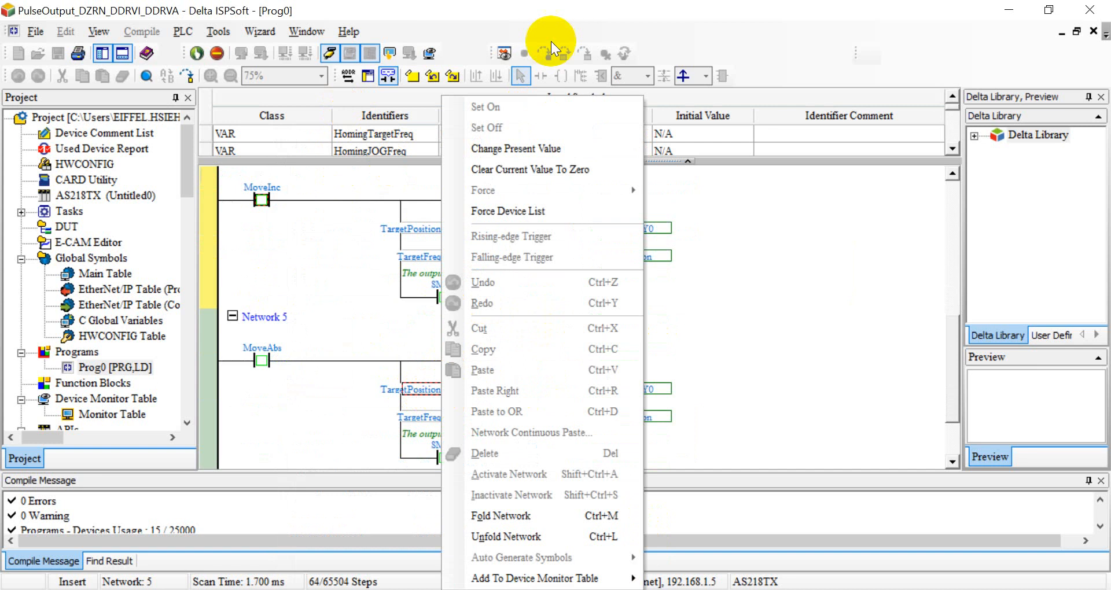
pyautogui.click(516, 148)
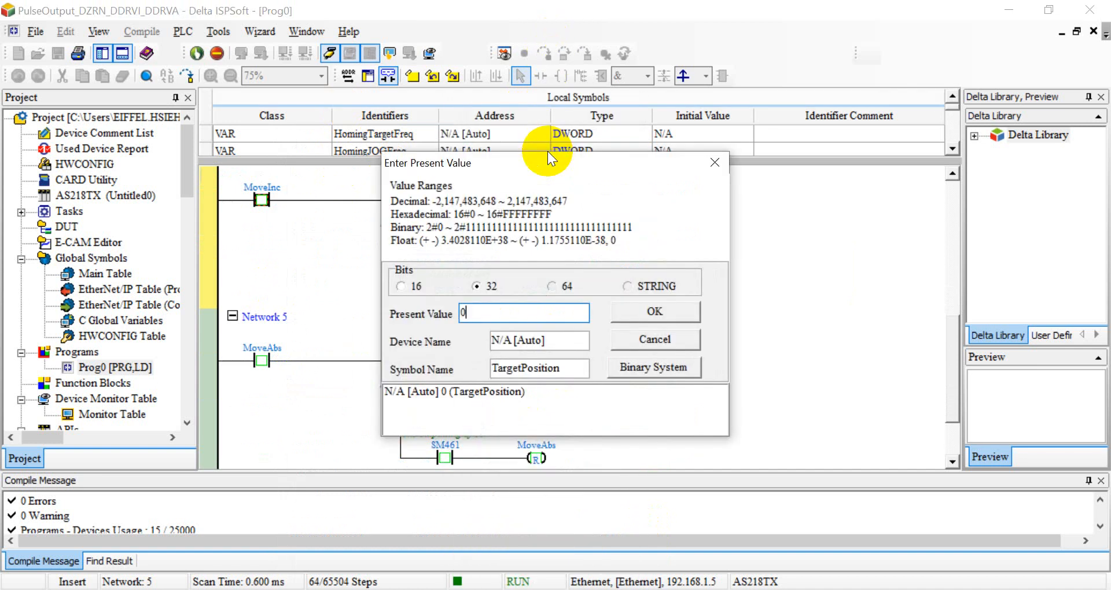
pyautogui.click(653, 340)
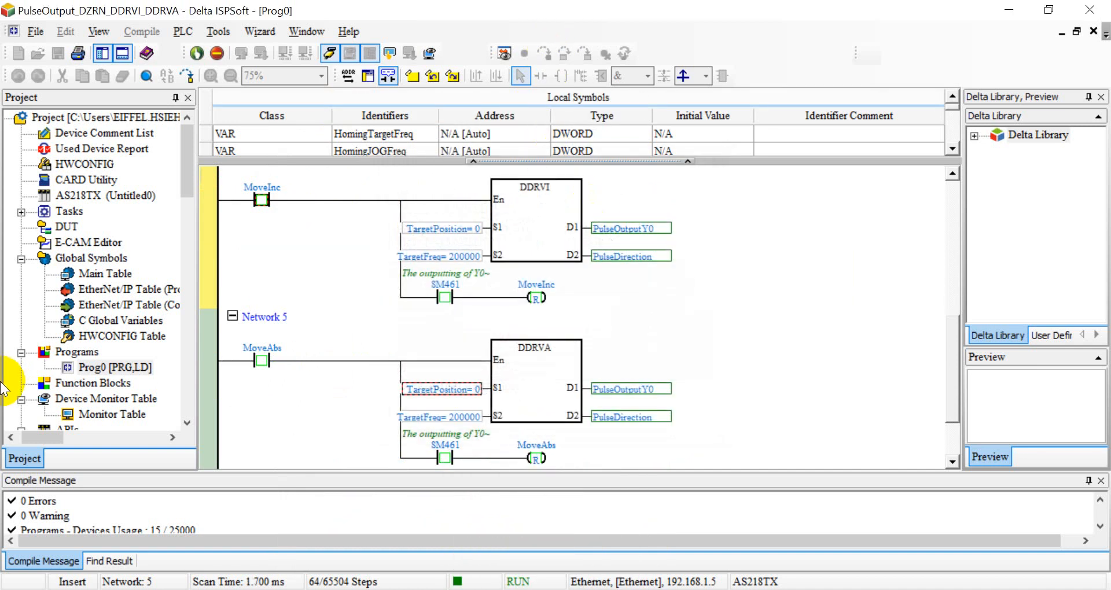
# Step: Run the MoveAbs absolute move back to 0, then enter a negative TargetPosition
pyautogui.rightClick(262, 199)
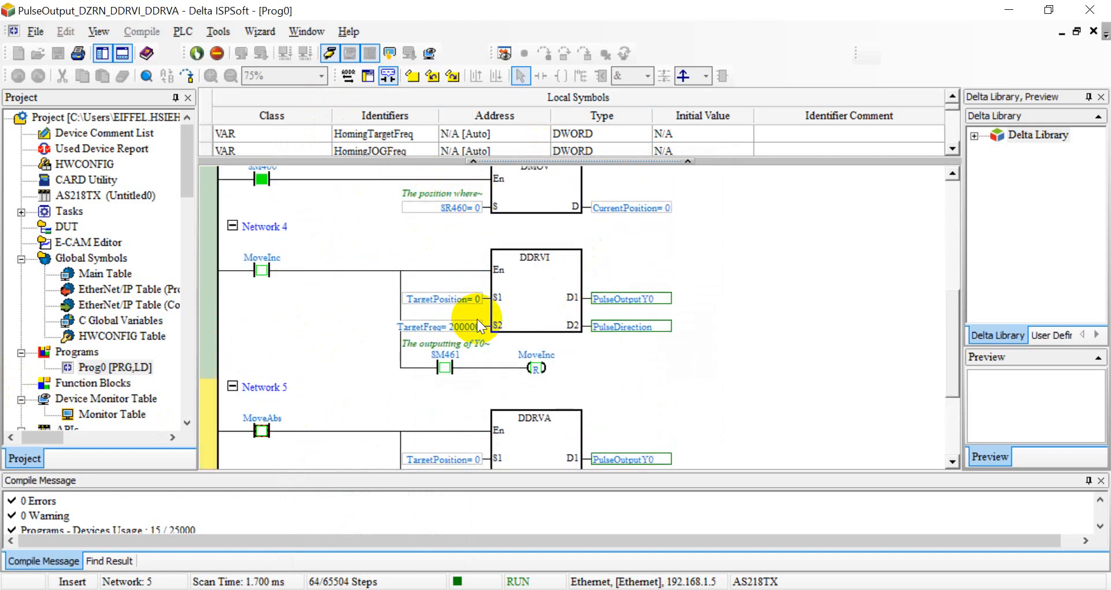
pyautogui.doubleClick(442, 298)
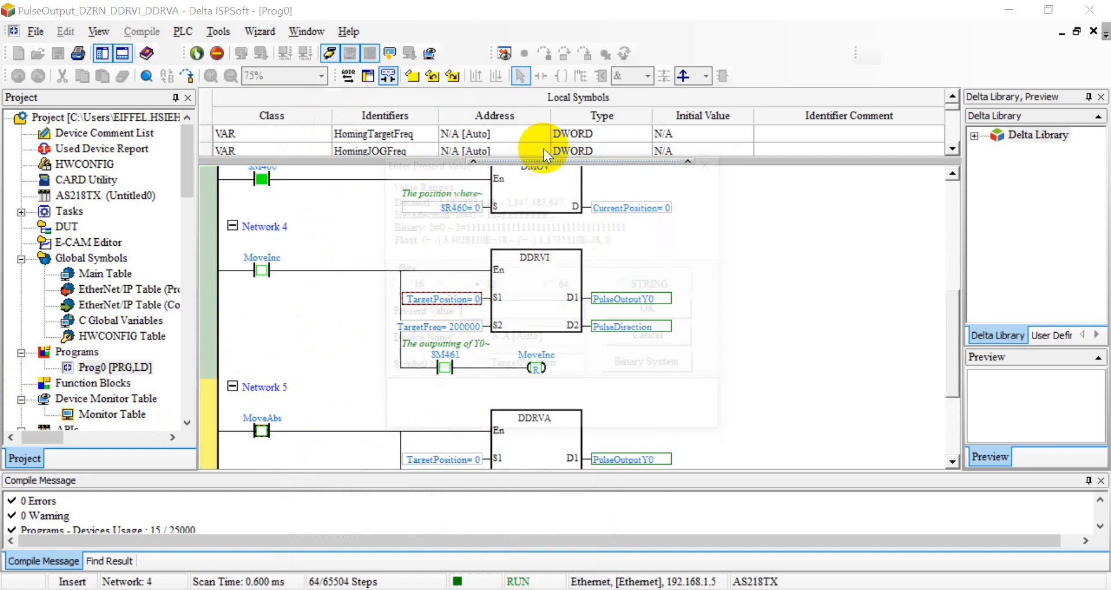
pyautogui.write('-2')
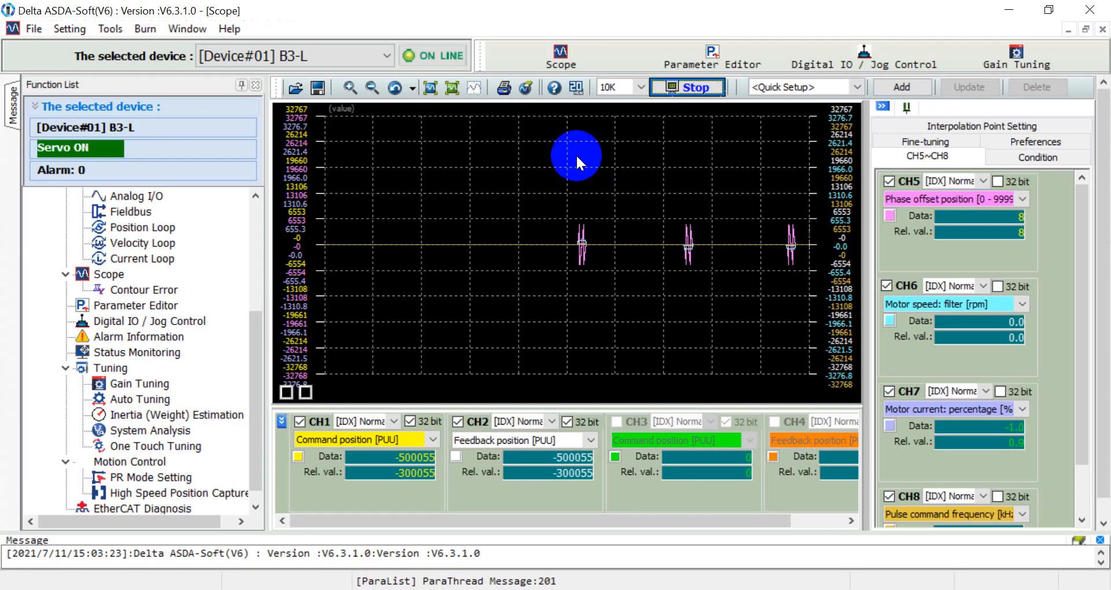
# Step: Stop the scope and place measurement cursors at the position rise and later drop
pyautogui.click(687, 87)
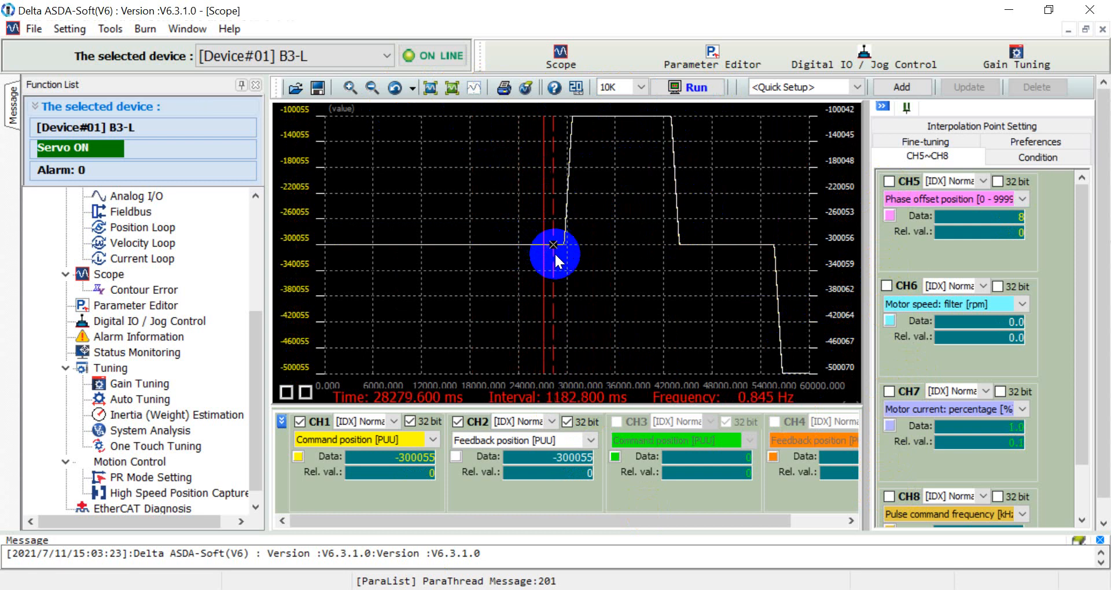
pyautogui.moveTo(553, 245); pyautogui.dragTo(625, 114)
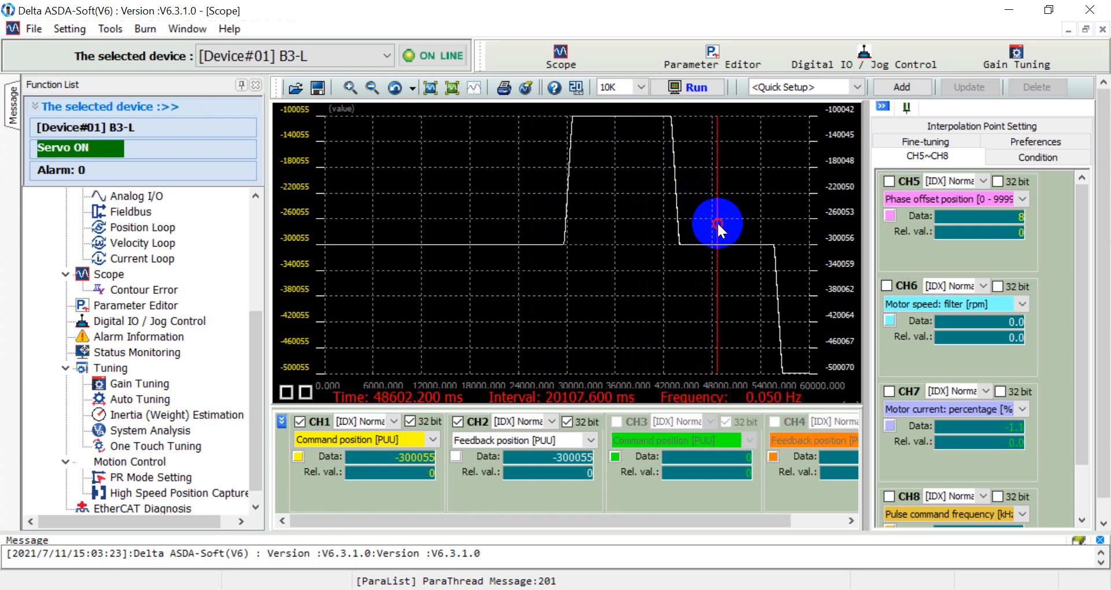
pyautogui.moveTo(717, 225); pyautogui.dragTo(799, 374)
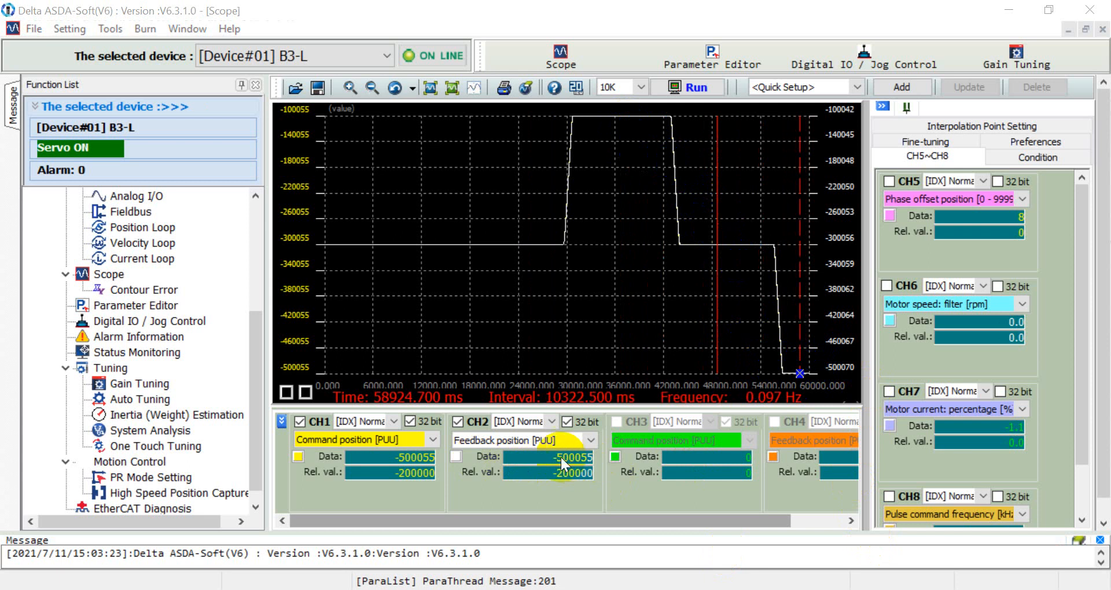
pyautogui.moveTo(572, 484)
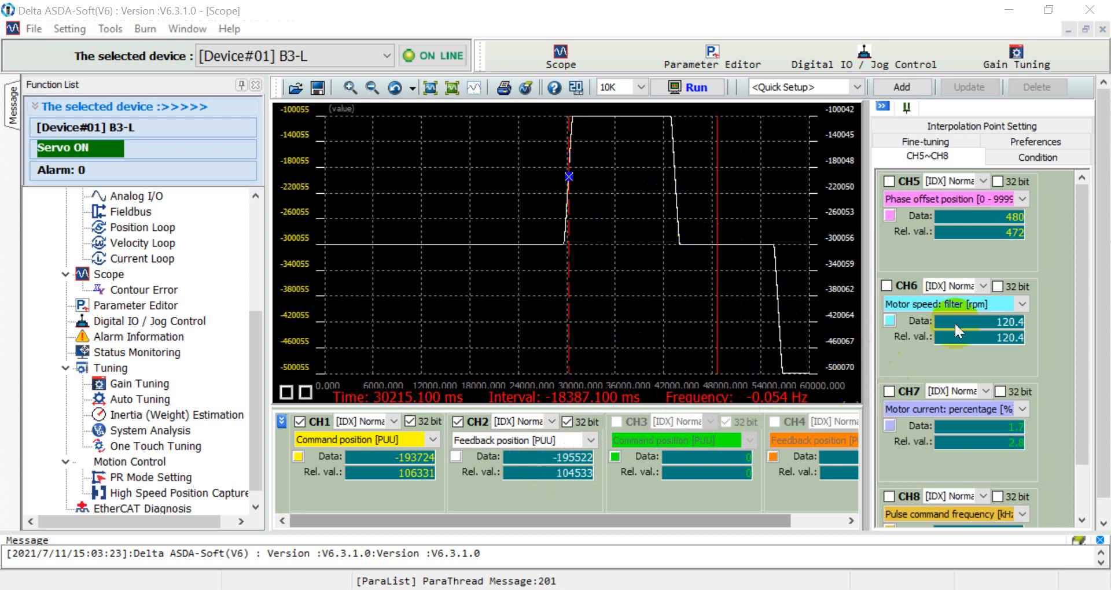
pyautogui.moveTo(1019, 333)
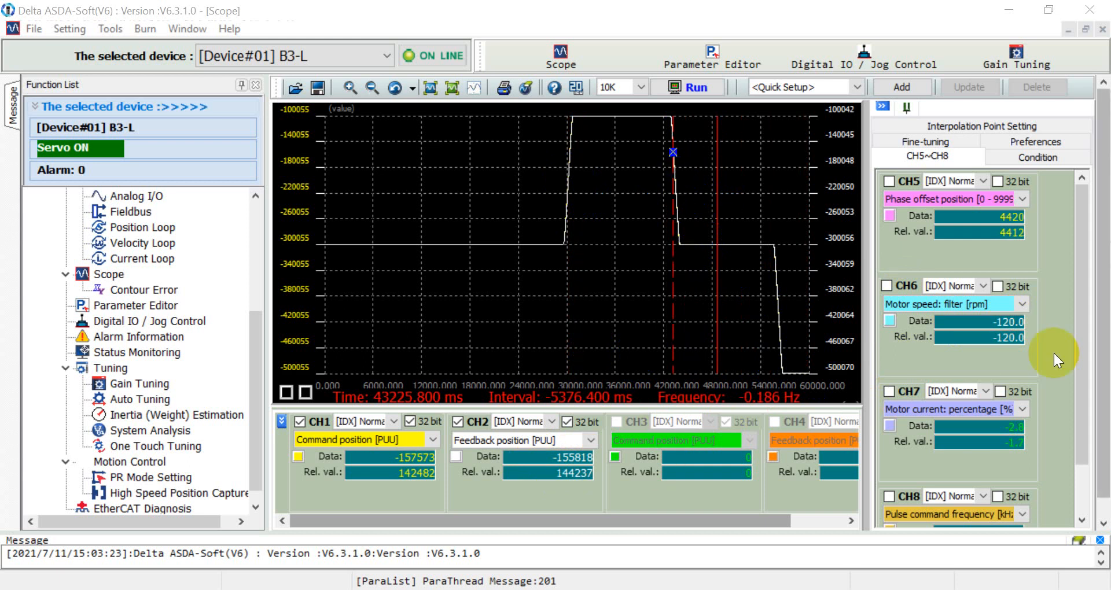
pyautogui.moveTo(1013, 337)
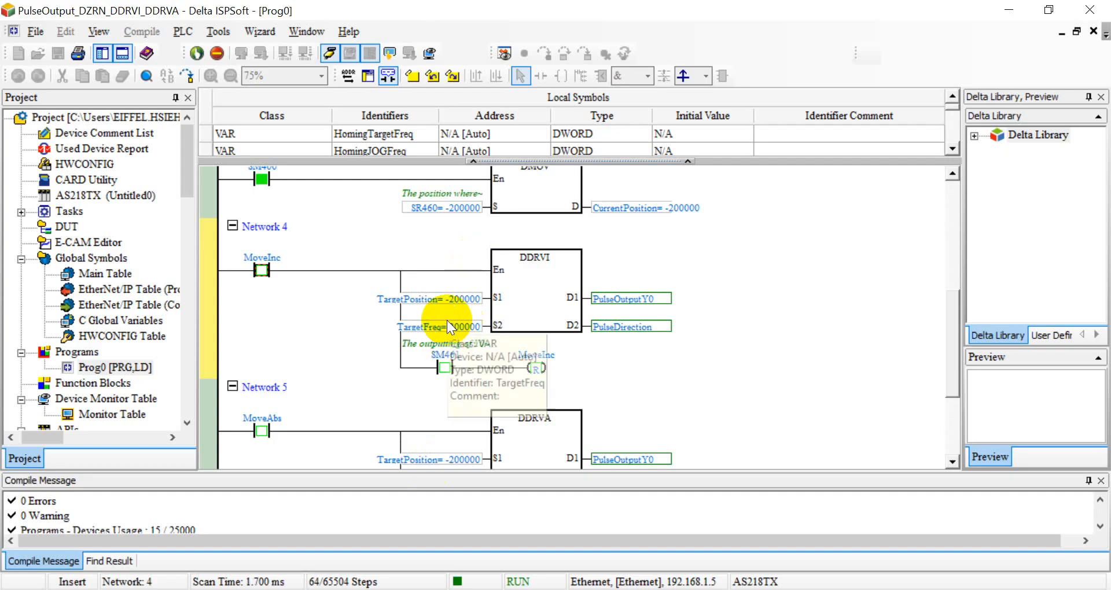
pyautogui.moveTo(664, 516)
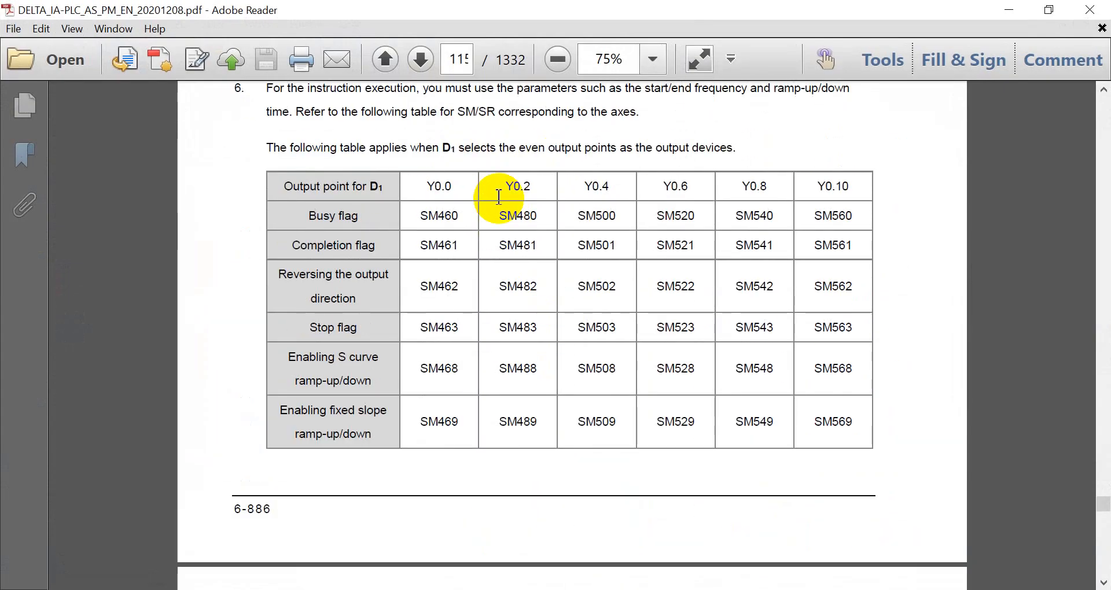
# Step: Scroll the manual down to the SR table showing SR460/SR461 as Y0.0's present output position
pyautogui.scroll(-3)
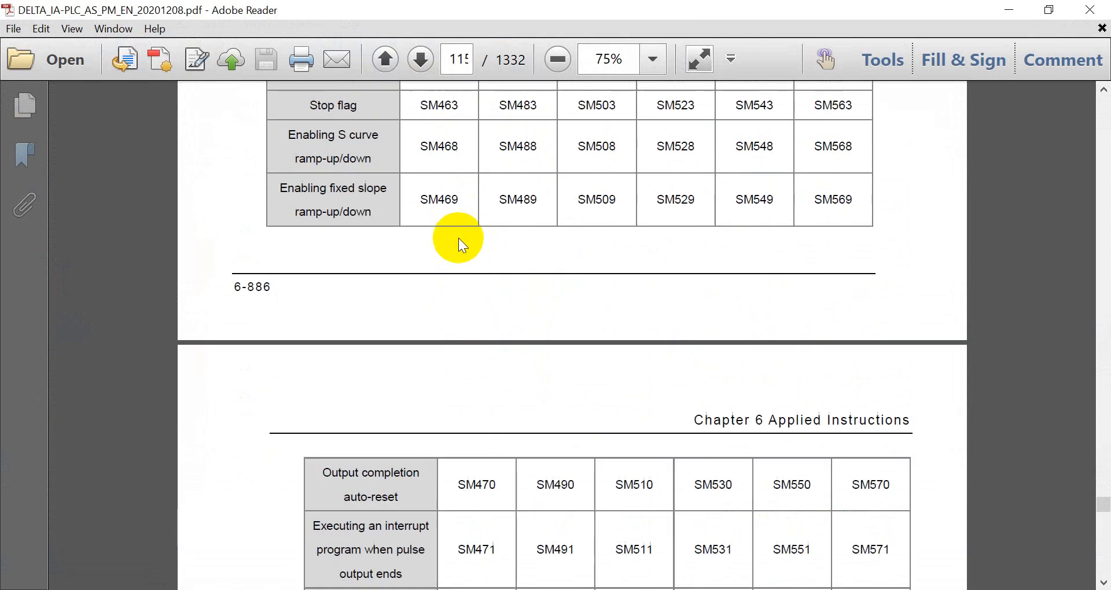
pyautogui.scroll(-3)
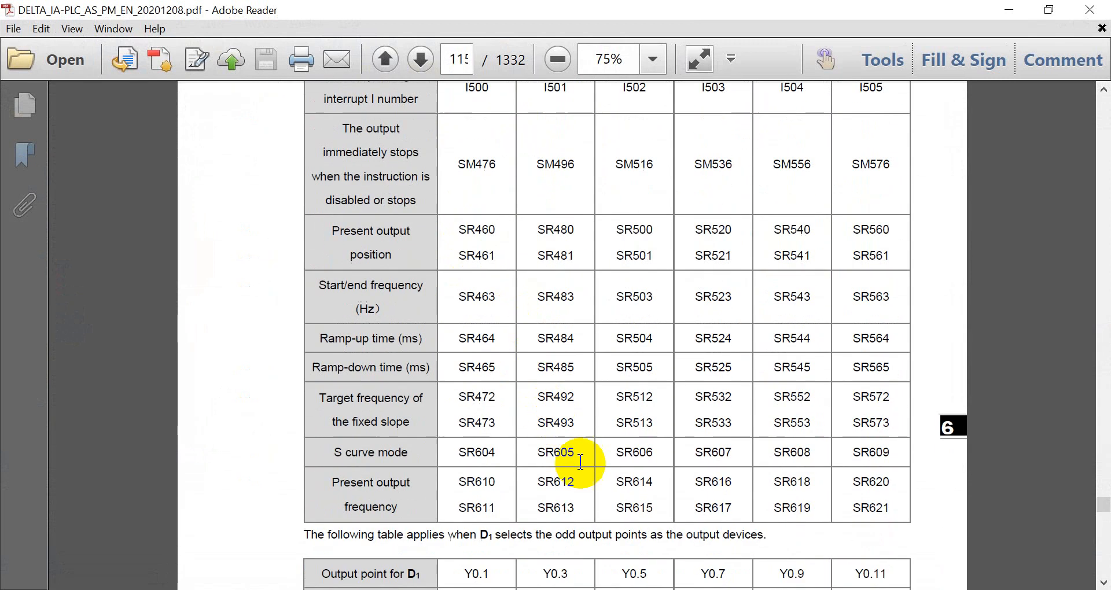